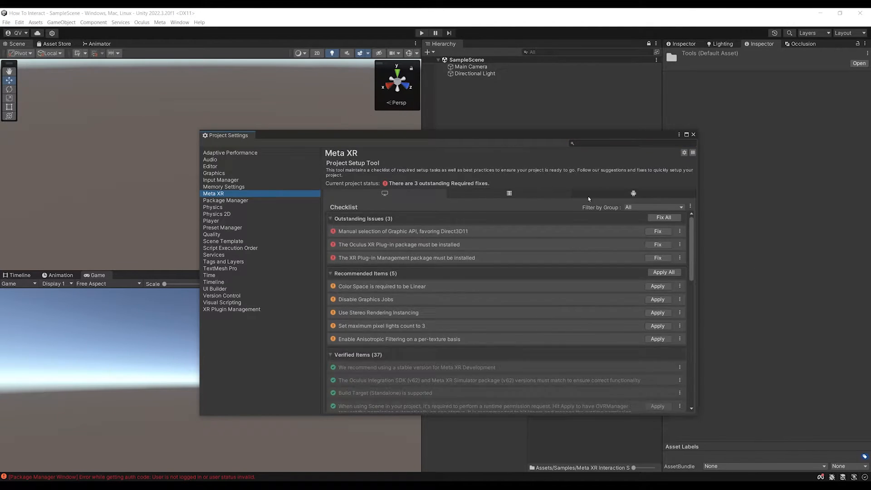
- Close the Meta XR Project Setup checklist and scroll back to the empty sample scene
left_click(422, 33)
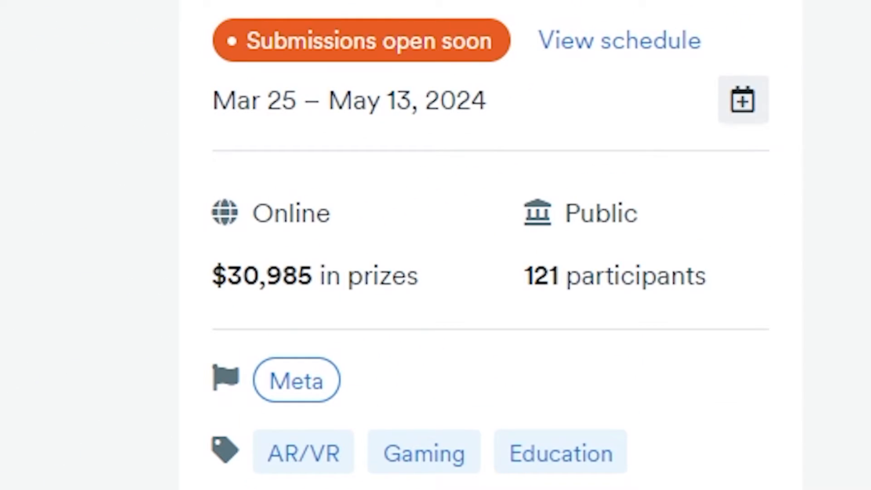
scroll("down", 3)
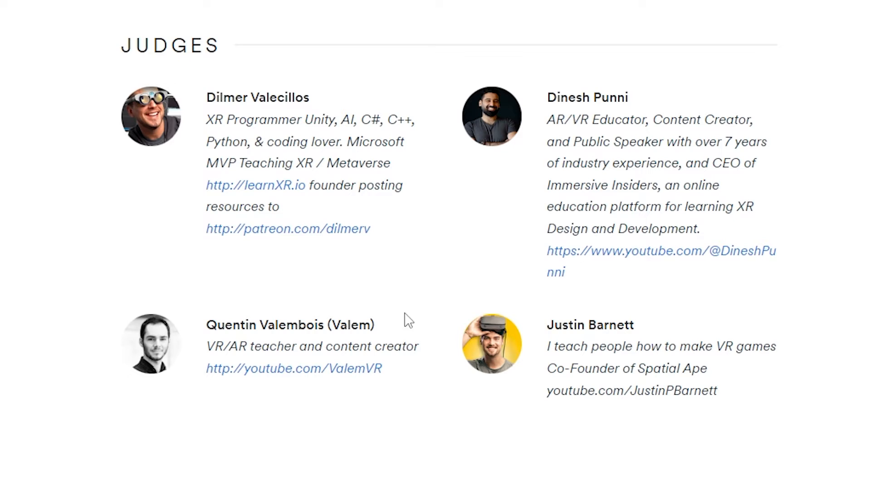
mouse_move(117, 397)
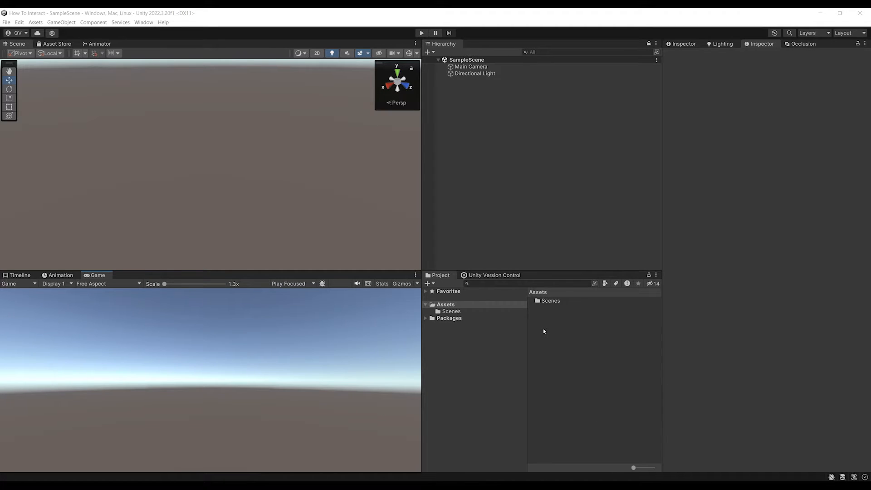
mouse_move(241, 311)
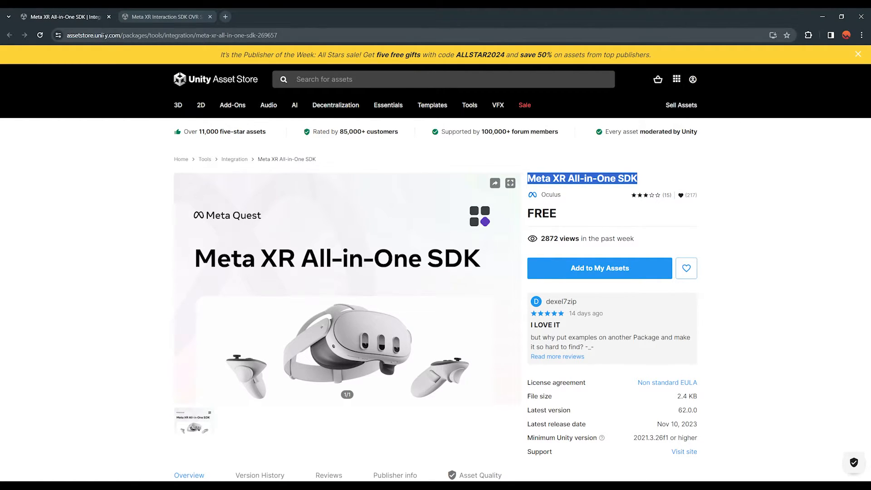
- Add the Meta XR All-in-One SDK to My Assets and open it in the Unity editor
left_click(176, 35)
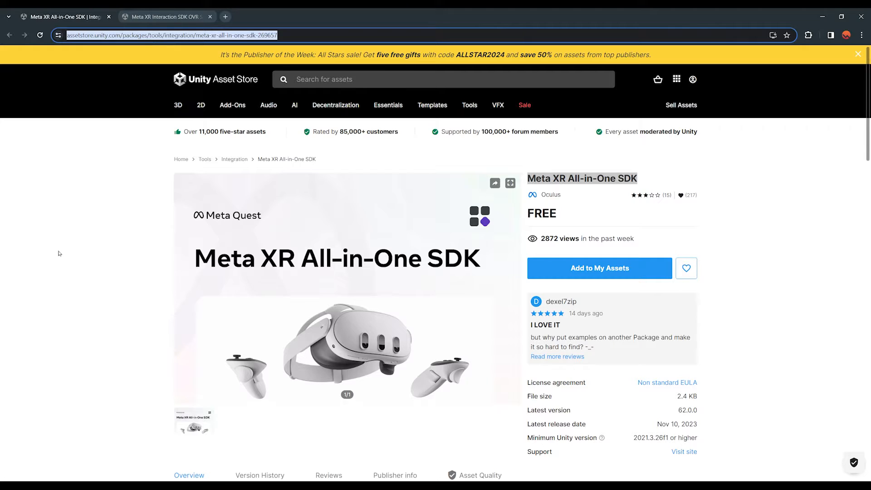
left_click(599, 268)
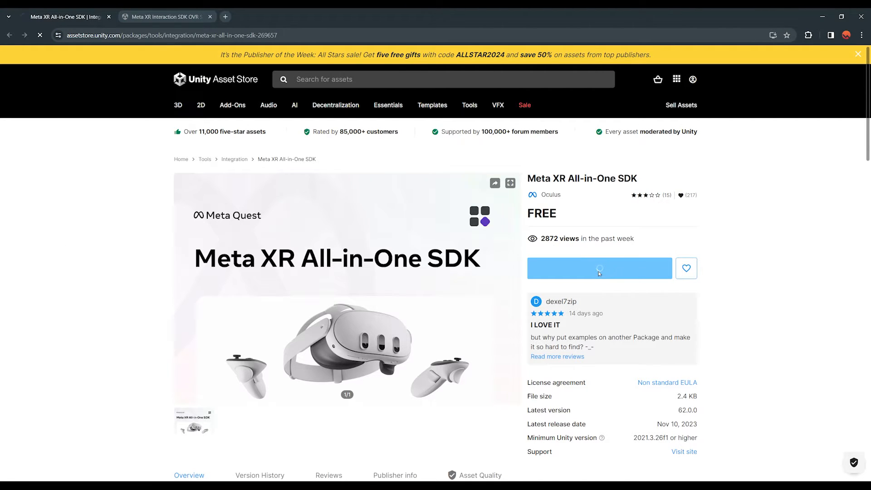
left_click(598, 268)
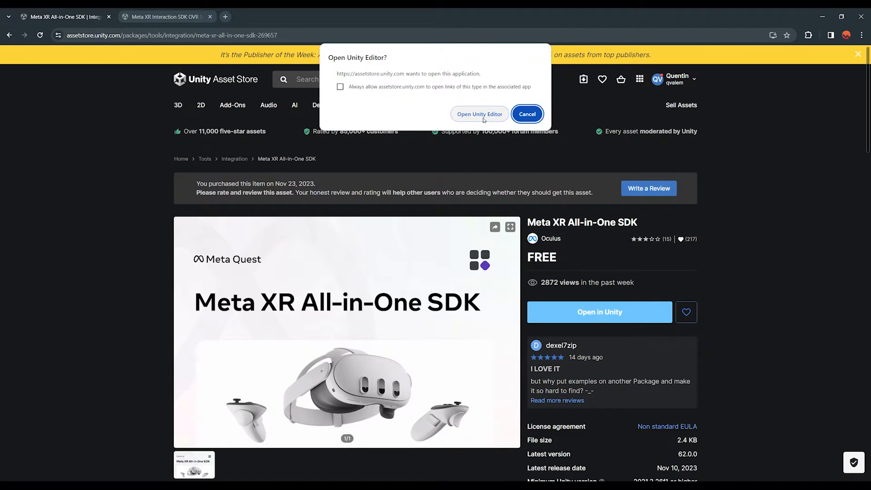
left_click(479, 114)
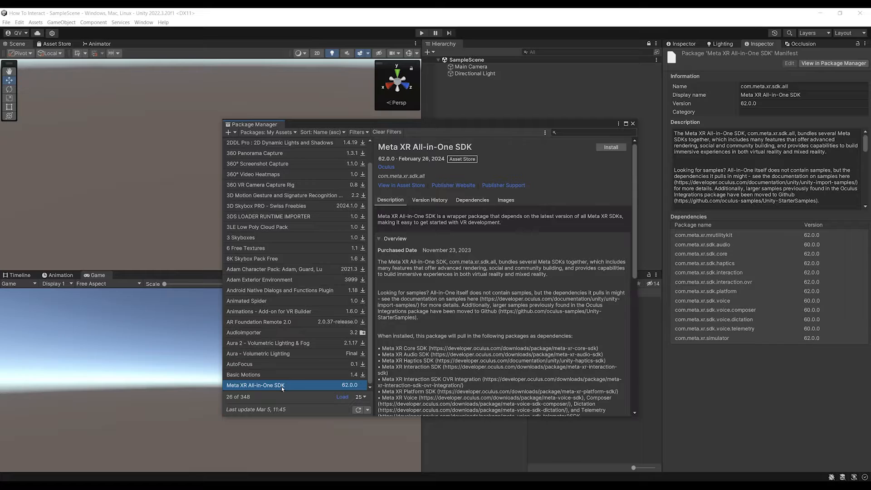
mouse_move(611, 152)
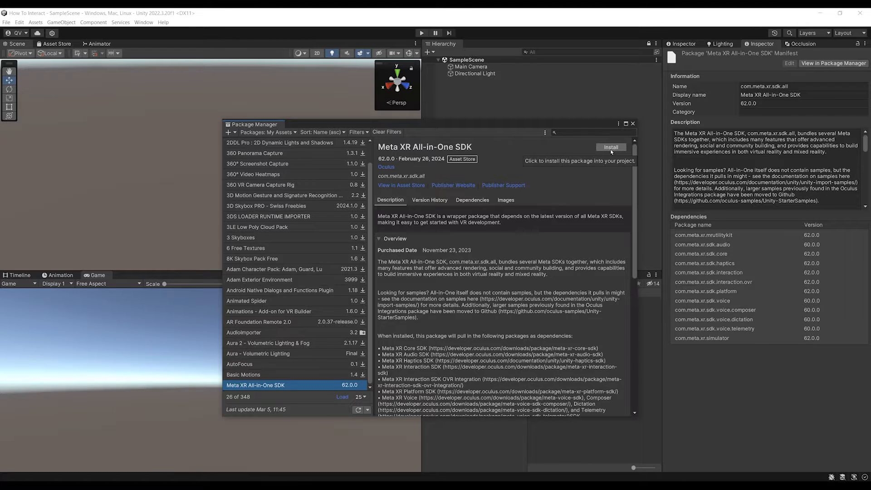
- Install the All-in-One SDK, list In Project packages, and browse the Voice Telemetry and Audio SDKs
left_click(610, 146)
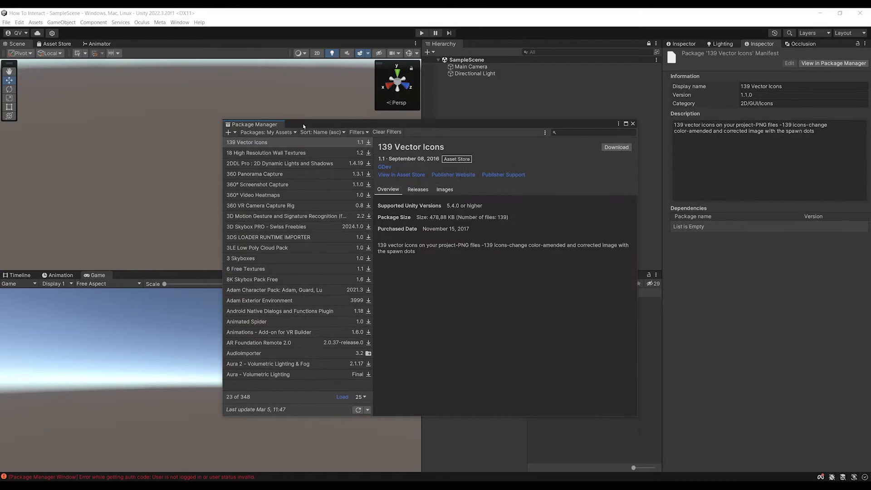
left_click(266, 132)
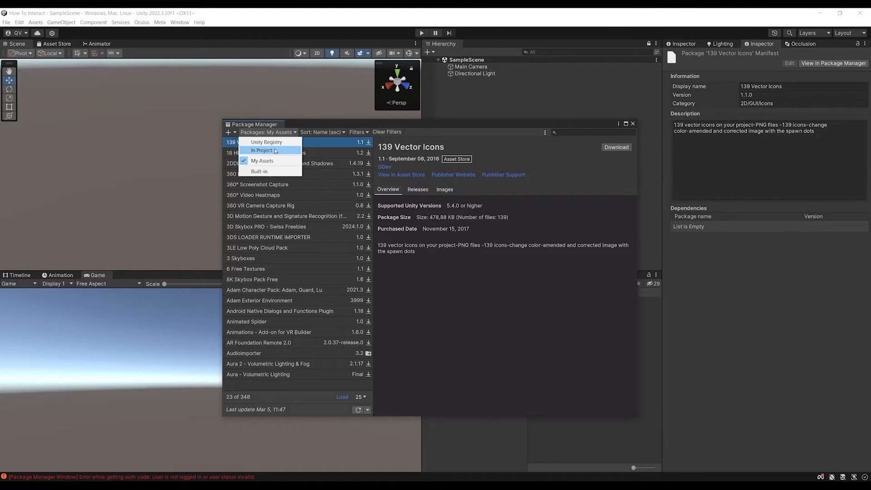
left_click(262, 150)
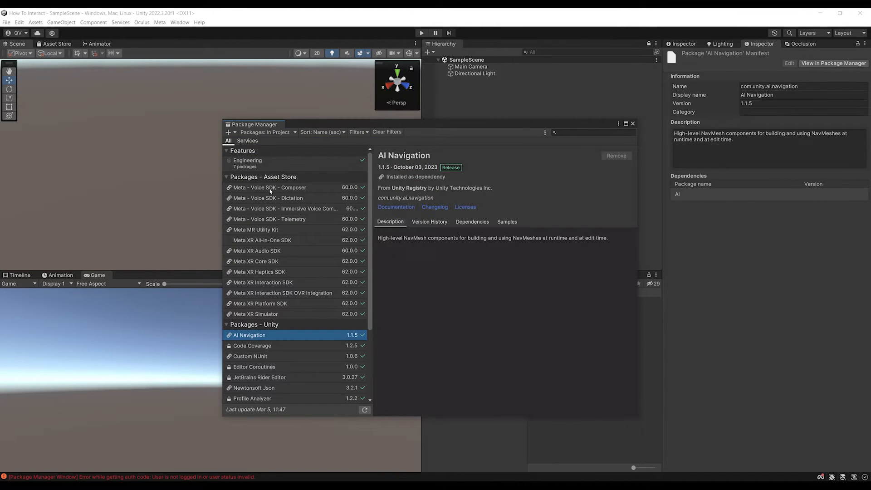
left_click(268, 219)
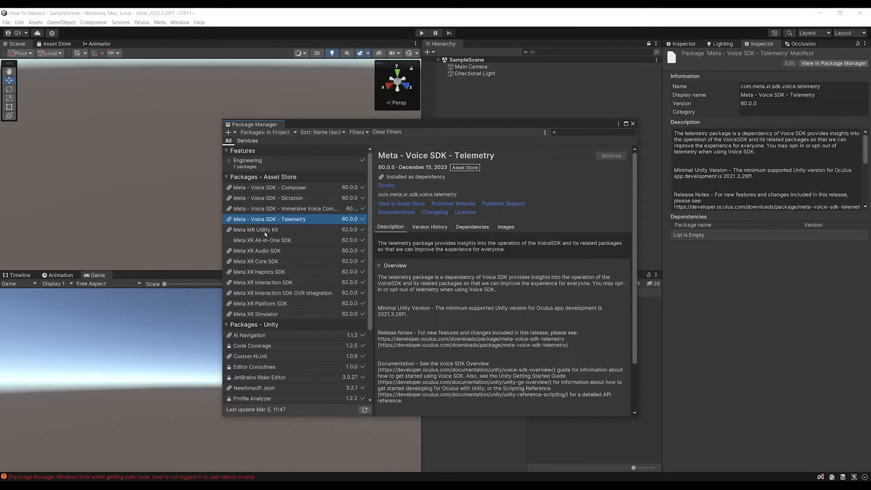
left_click(256, 251)
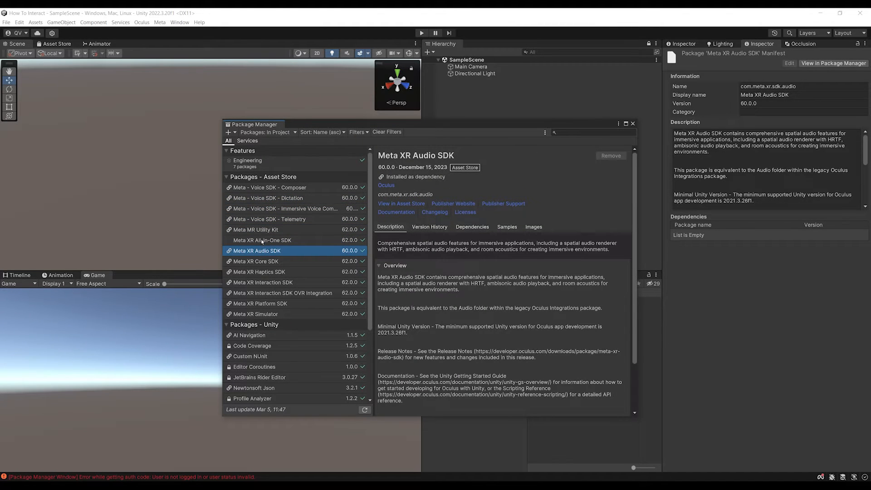
left_click(262, 240)
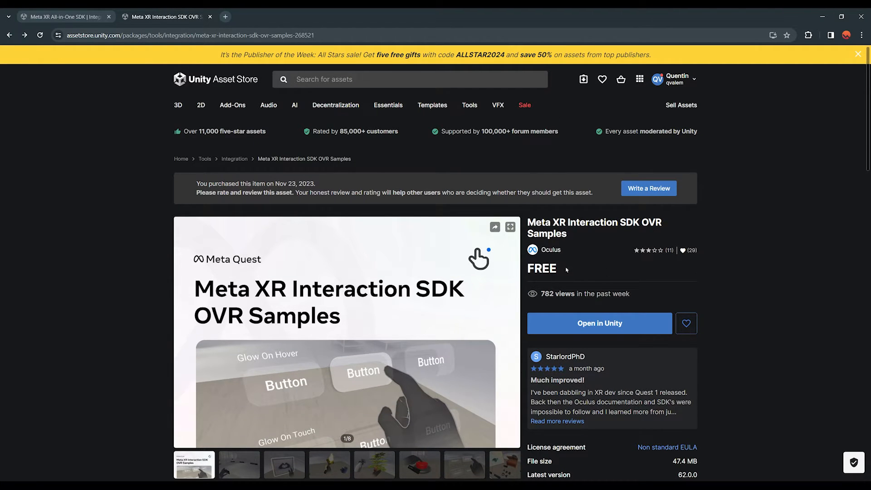
mouse_move(616, 311)
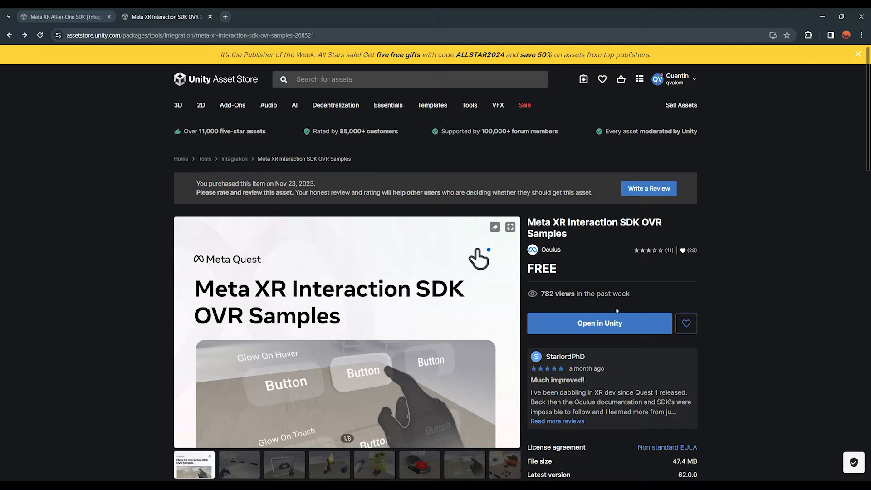
- Open the Meta XR Interaction SDK OVR Samples page's package in the Unity editor
left_click(599, 322)
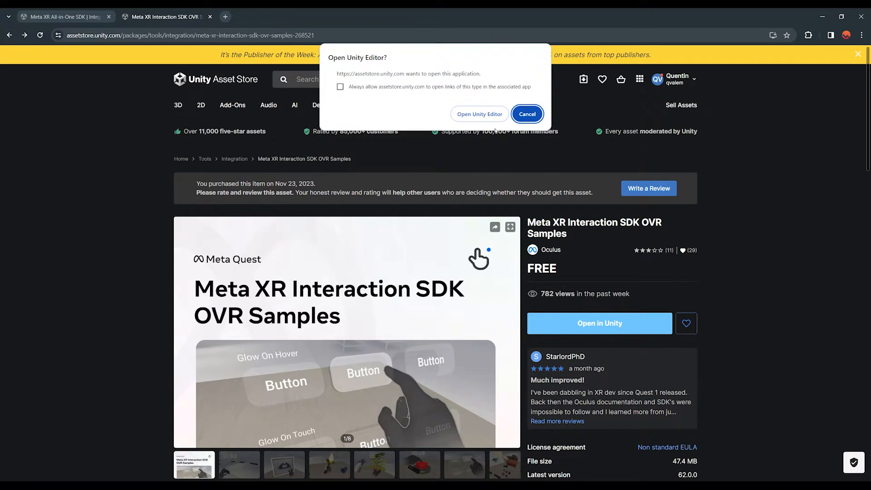
left_click(479, 114)
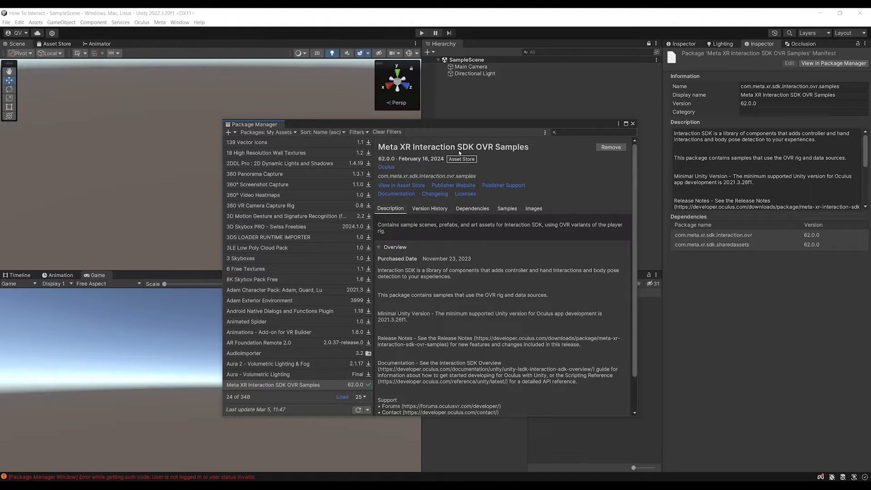
- Select OVR Samples under In Project and import Example Scenes, Feature Scenes and Tools
left_click(268, 132)
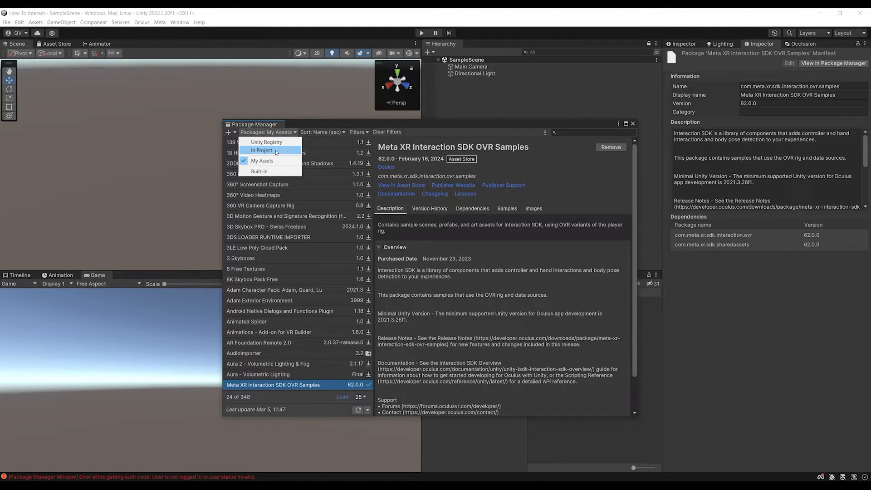
left_click(261, 150)
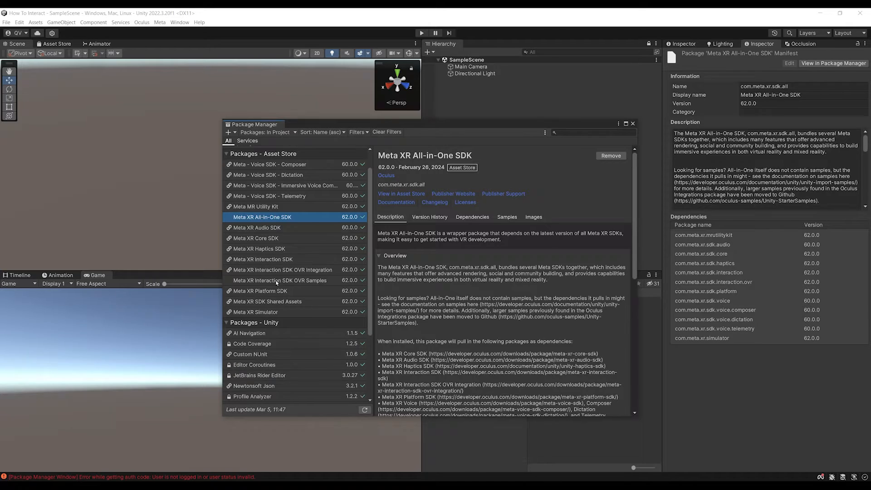
left_click(278, 280)
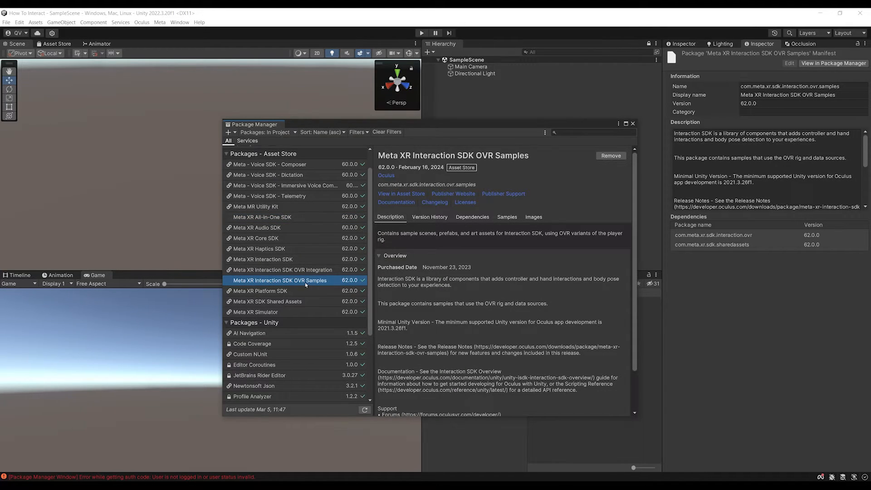
left_click(506, 217)
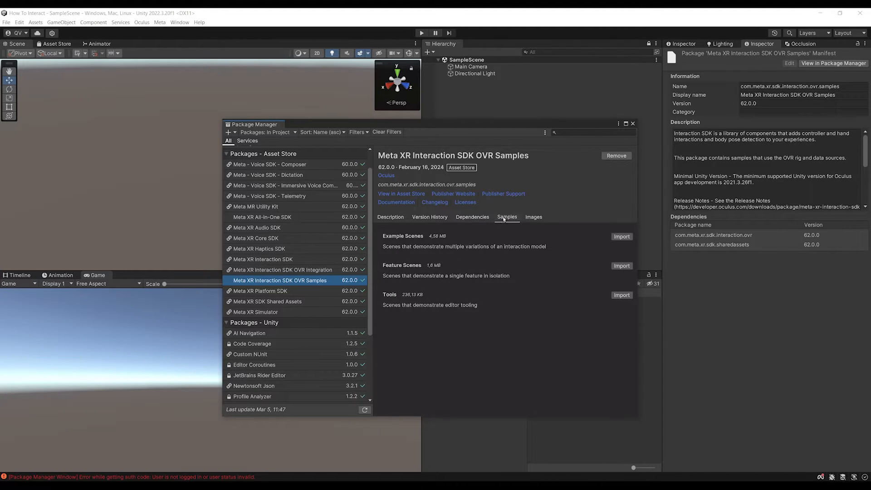
mouse_move(418, 283)
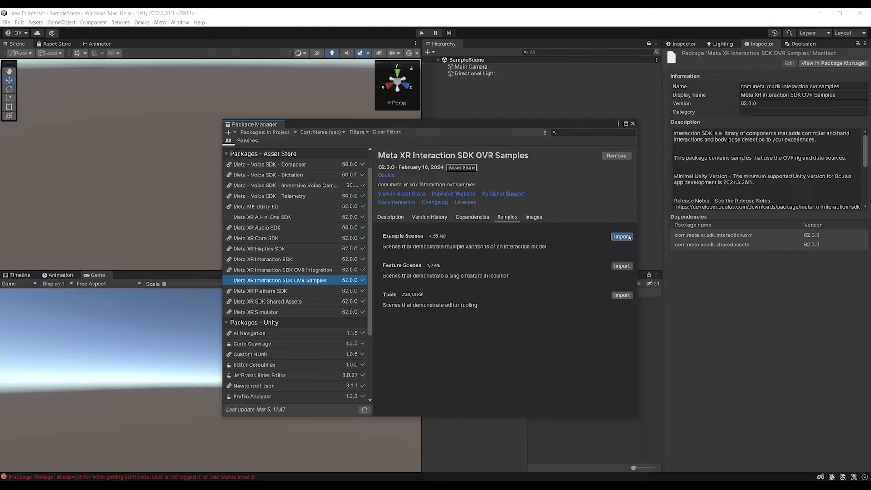
left_click(622, 236)
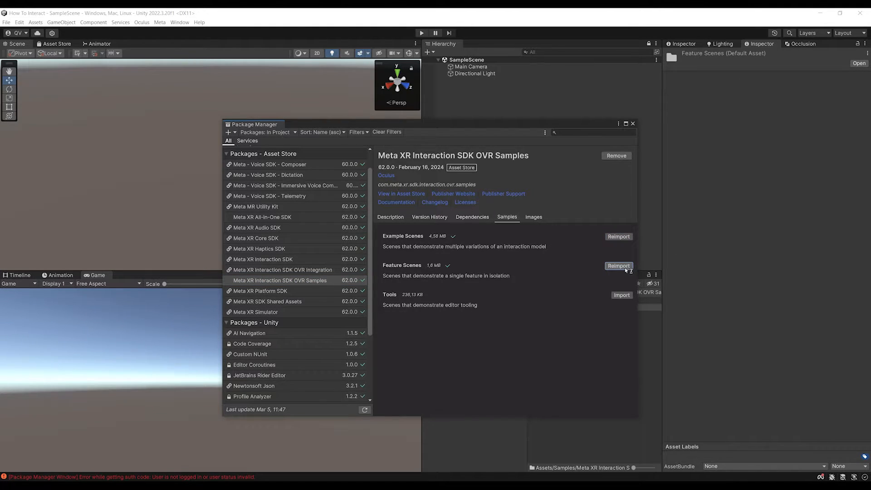
left_click(621, 294)
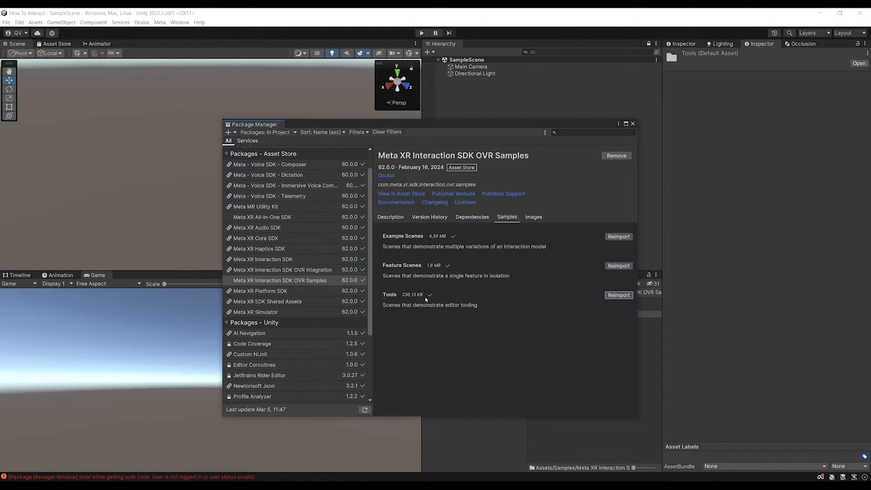
mouse_move(435, 292)
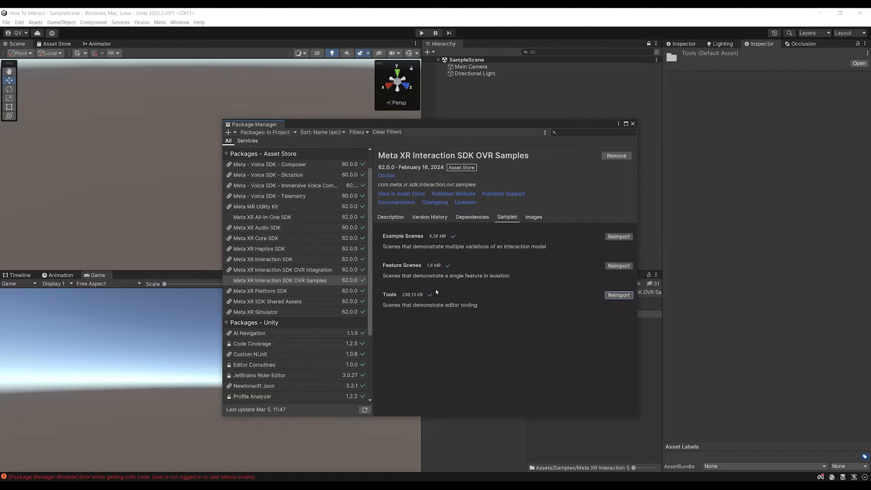
mouse_move(470, 271)
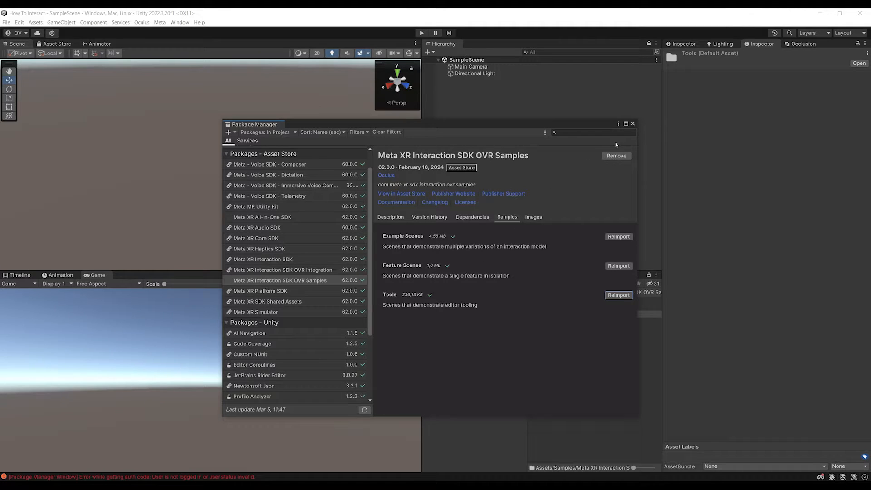
- Close Package Manager and review the Meta XR checklist's four Android fixes in Project Settings
left_click(632, 123)
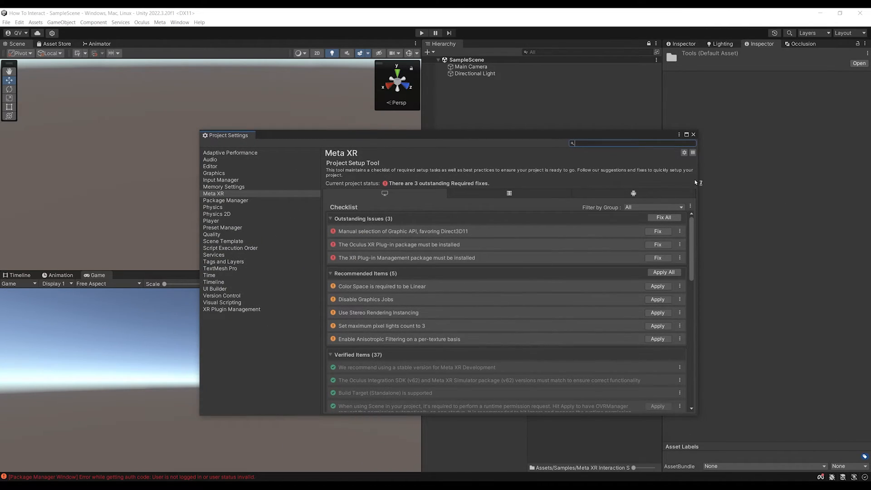
left_click(19, 22)
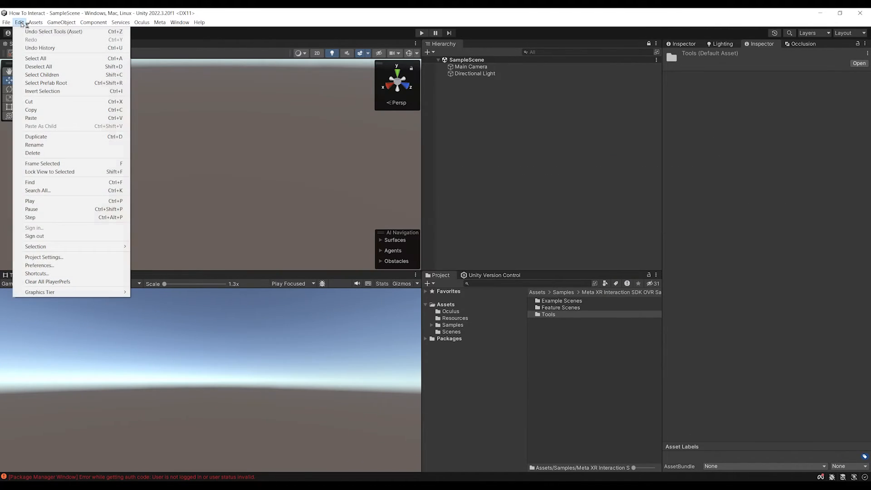
left_click(44, 257)
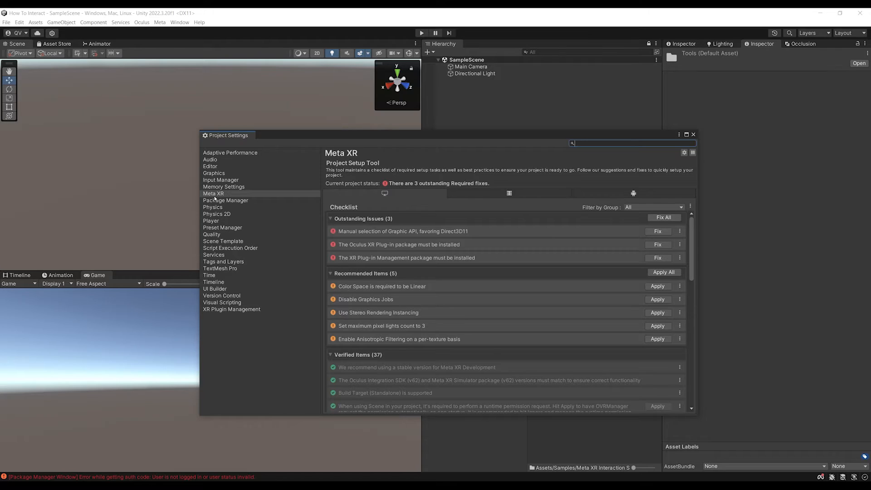
left_click(213, 193)
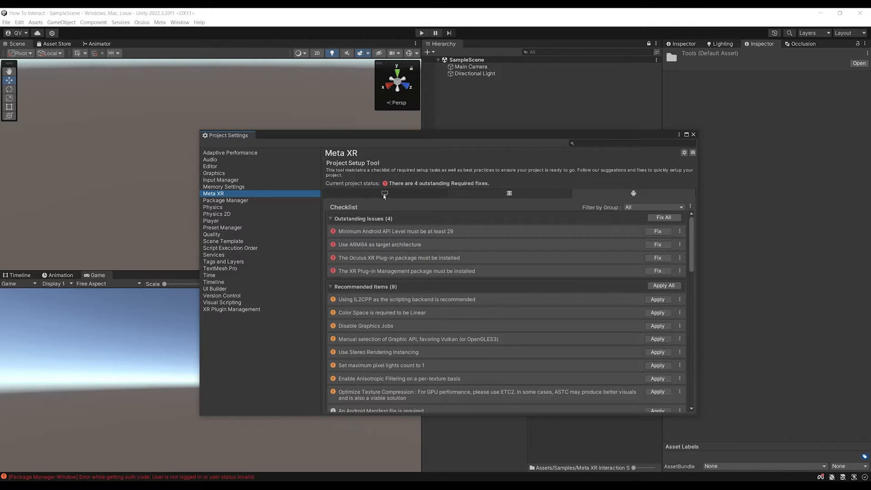
mouse_move(403, 208)
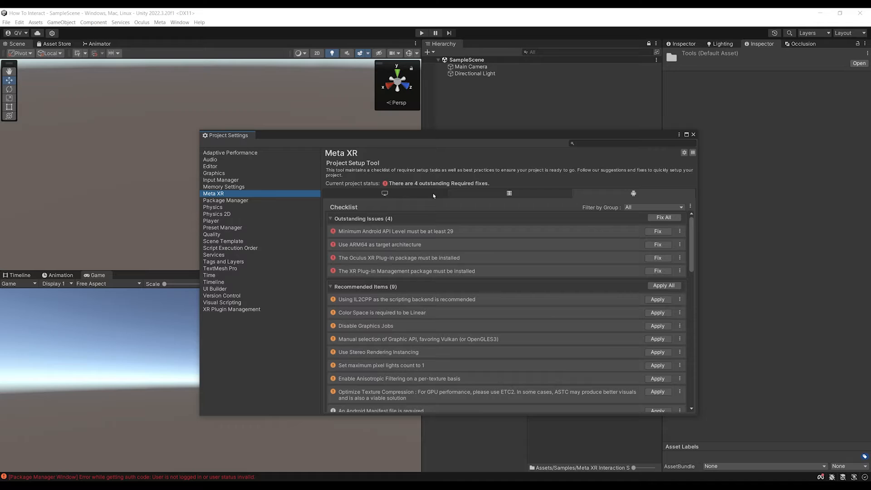
left_click(693, 134)
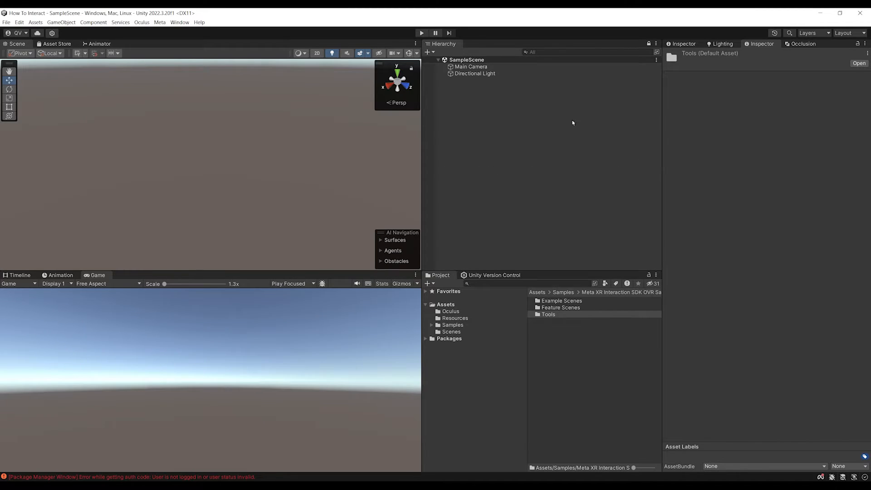
- In Build Settings, select Android and switch the build platform to it
left_click(6, 21)
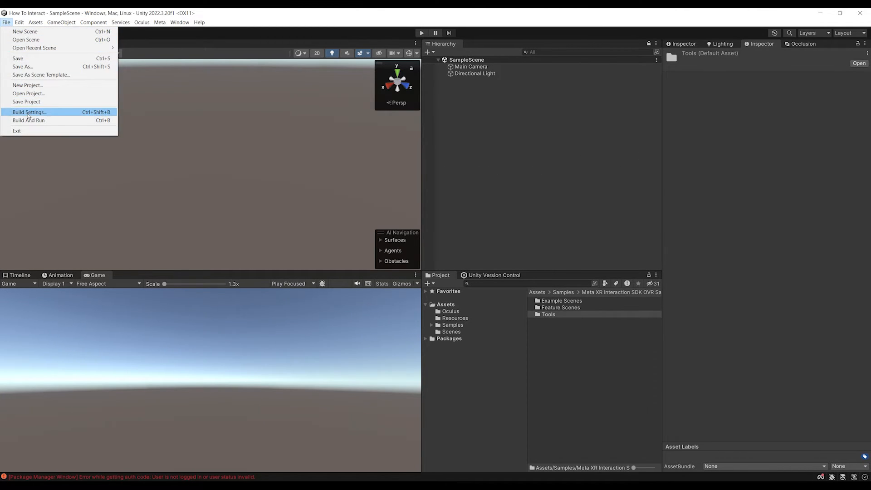
left_click(30, 112)
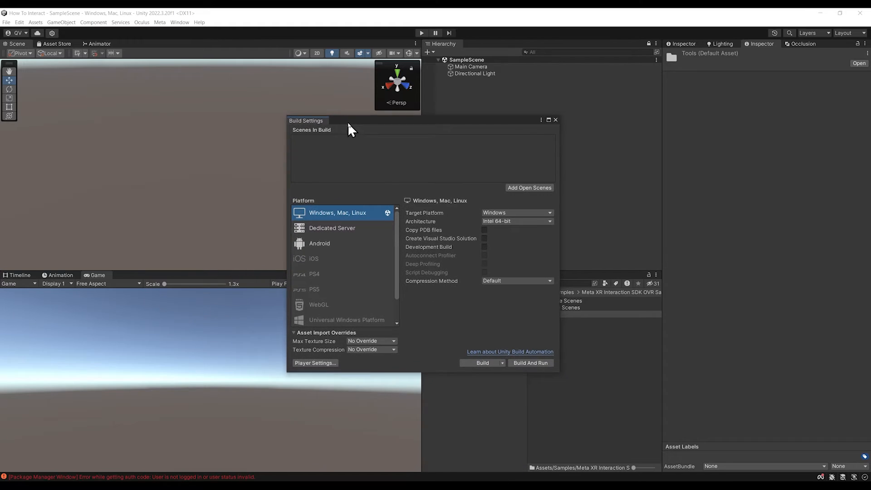
left_click(319, 243)
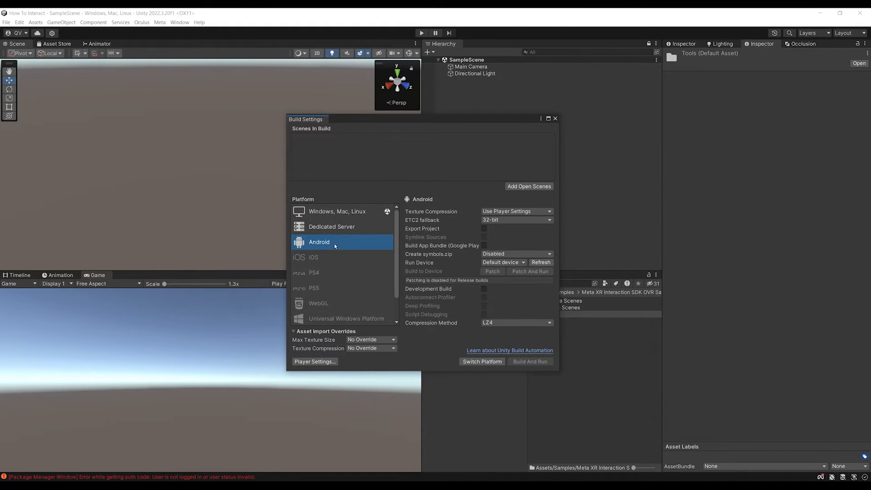
mouse_move(343, 249)
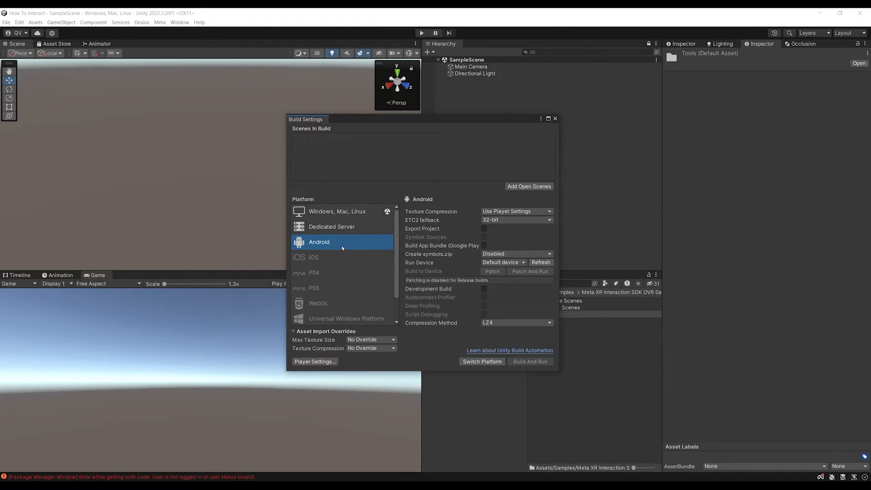
left_click(482, 362)
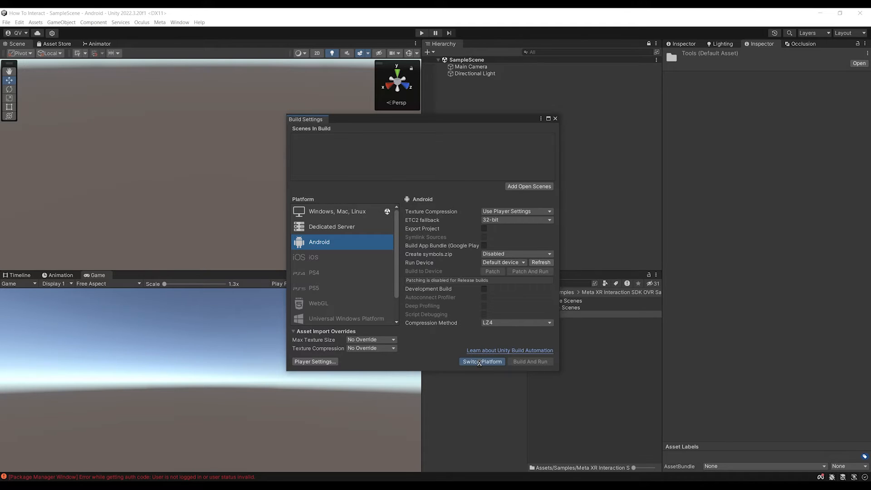
left_click(482, 362)
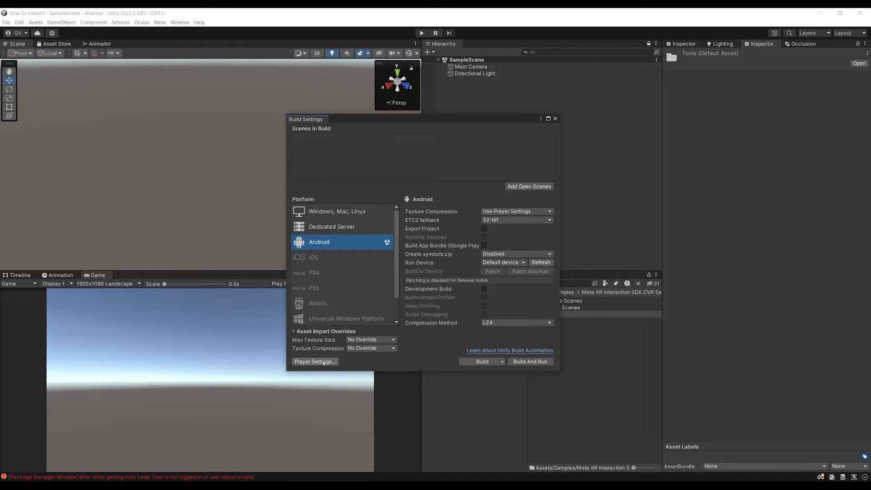
- Run Fix All and Apply All in the Meta XR checklist until Standalone reports XR Ready
left_click(315, 361)
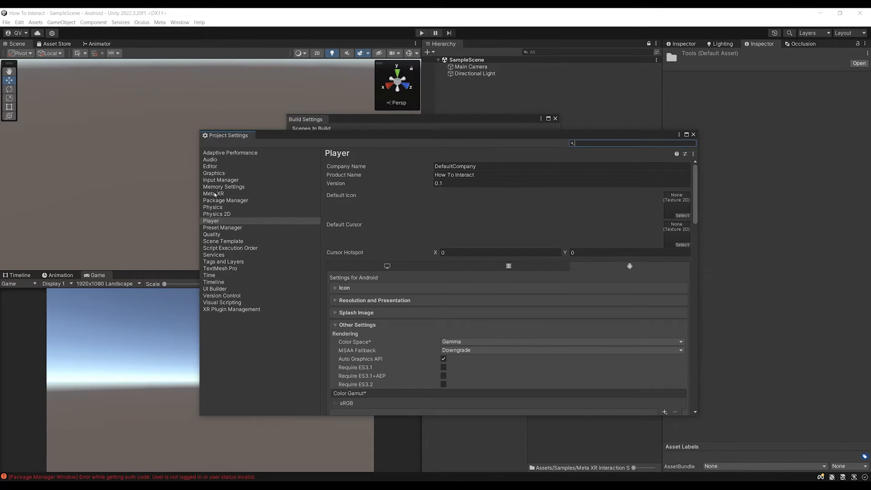
left_click(212, 193)
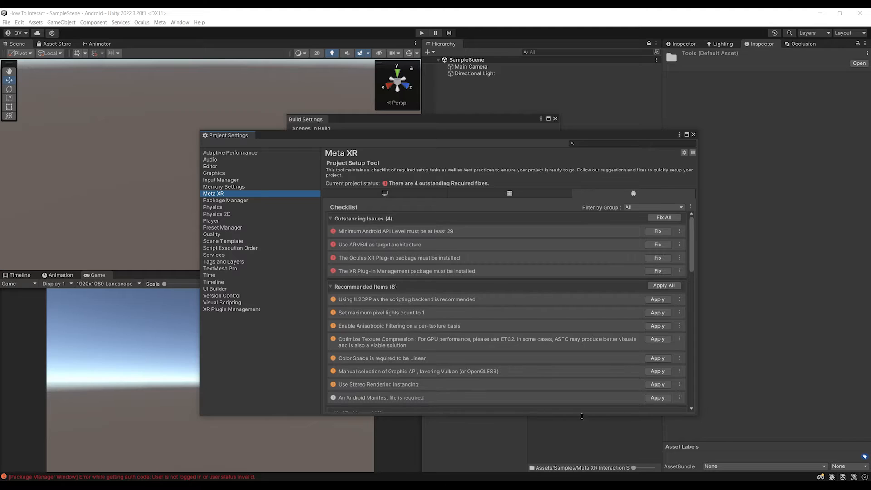
mouse_move(461, 279)
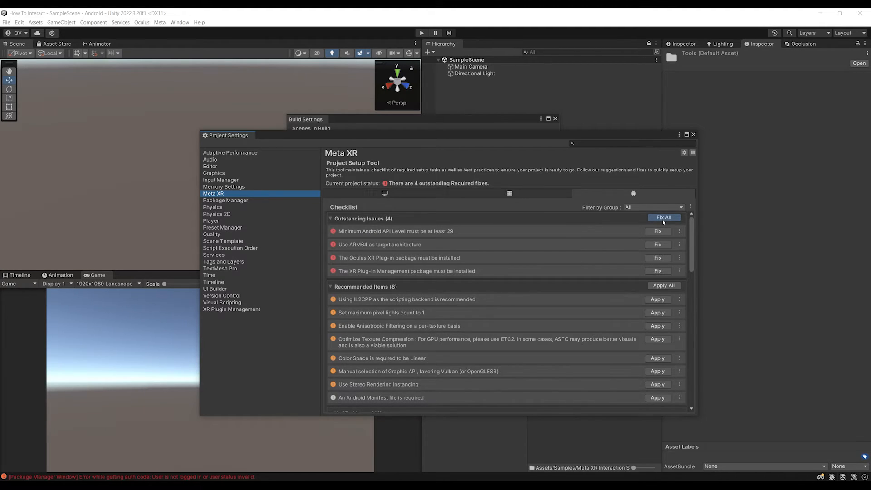
left_click(664, 217)
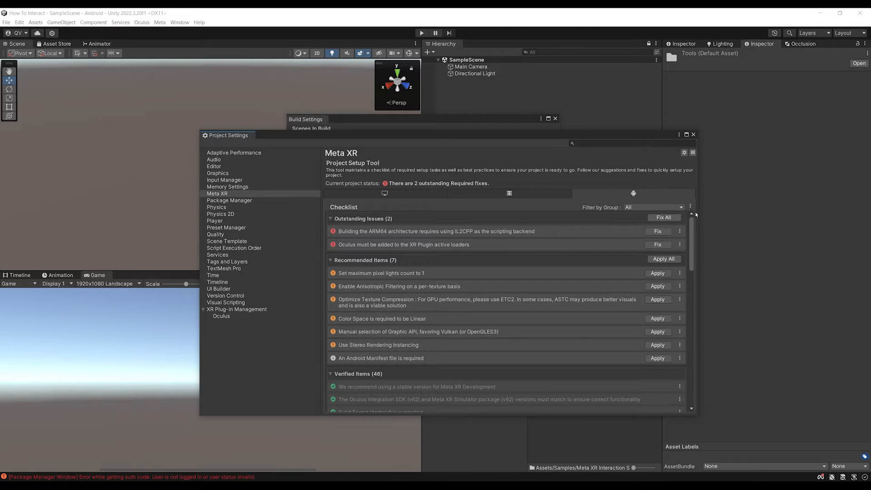
left_click(664, 217)
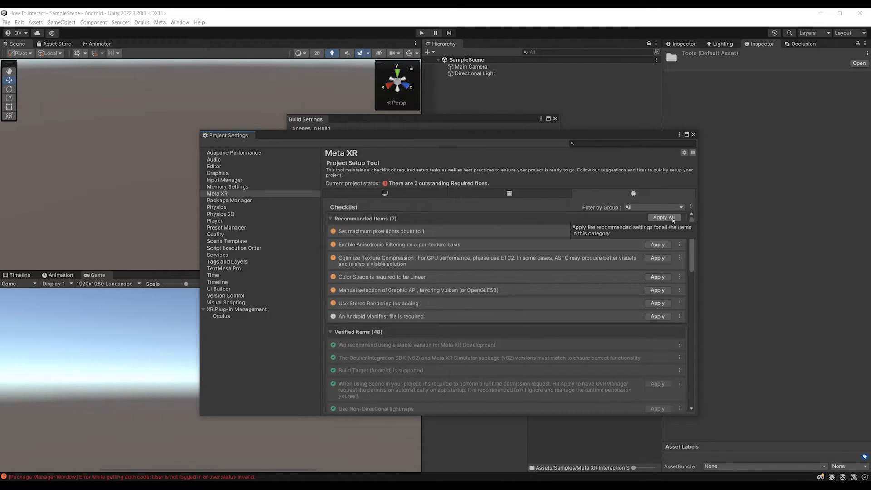
left_click(663, 218)
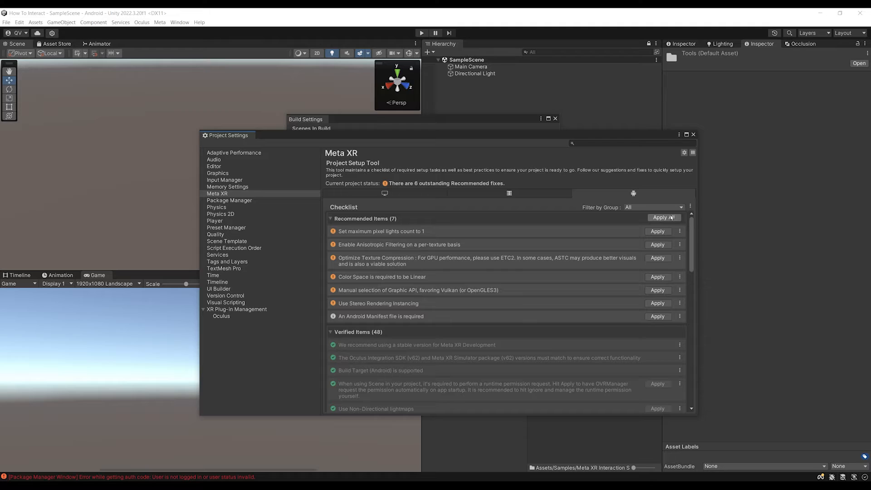
left_click(663, 218)
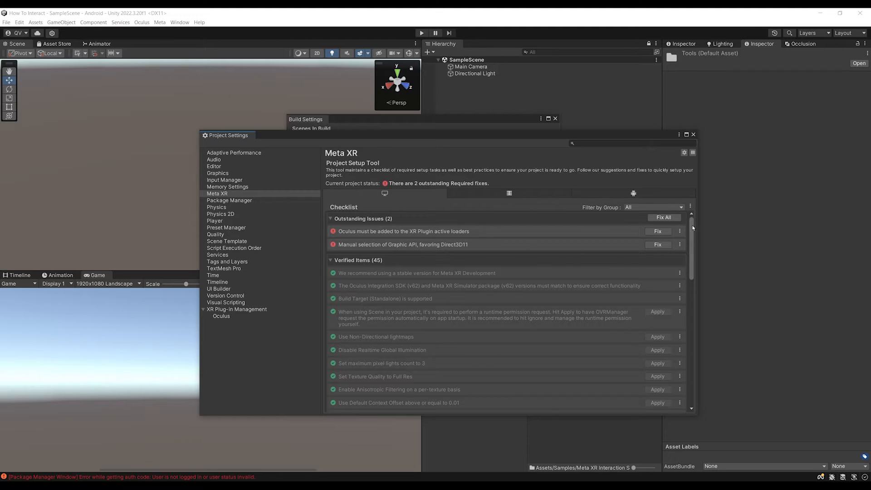
left_click(664, 217)
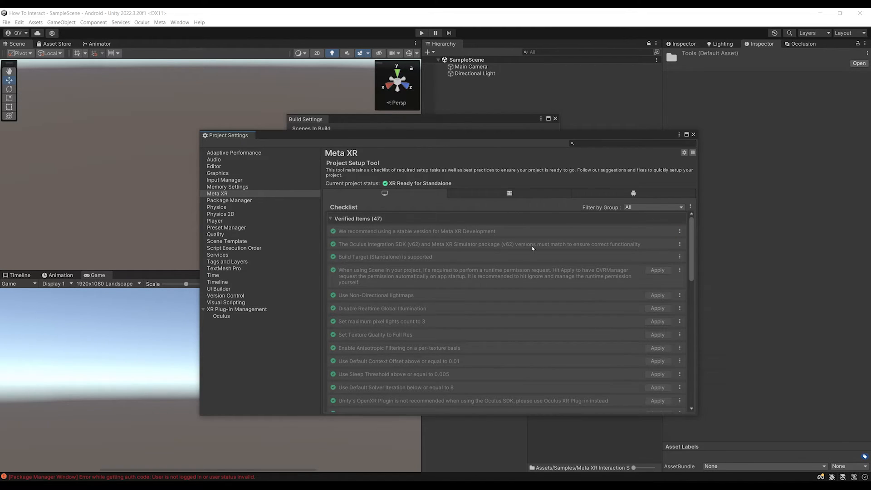
mouse_move(622, 195)
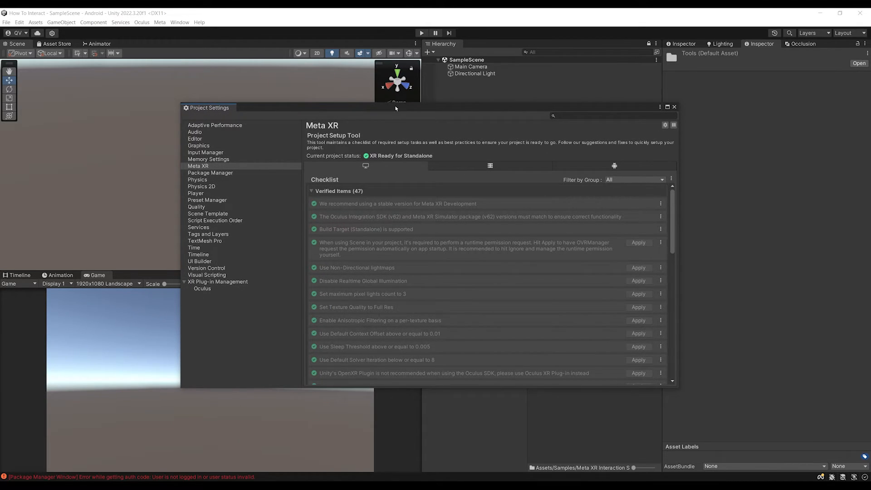
mouse_move(590, 175)
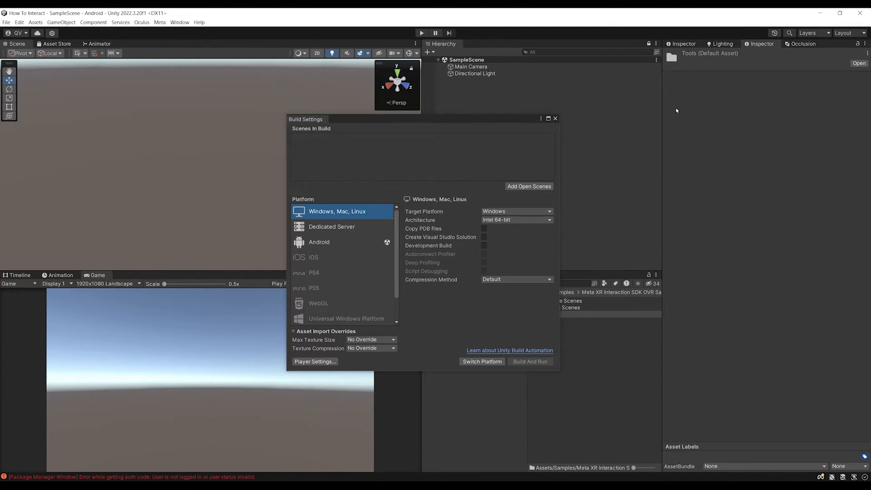
- Close Build Settings and open the 62.0.0 Example Scenes folder to load ComprehensiveRigExample
left_click(555, 119)
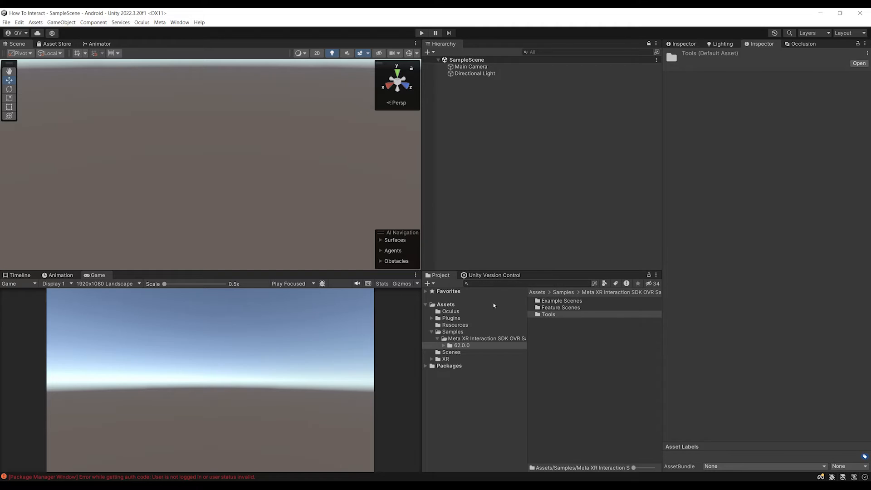
left_click(453, 331)
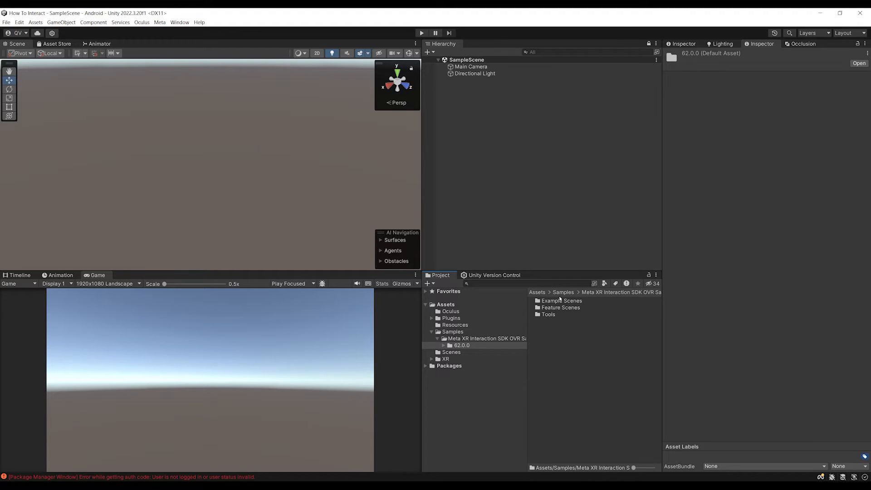
double_click(562, 300)
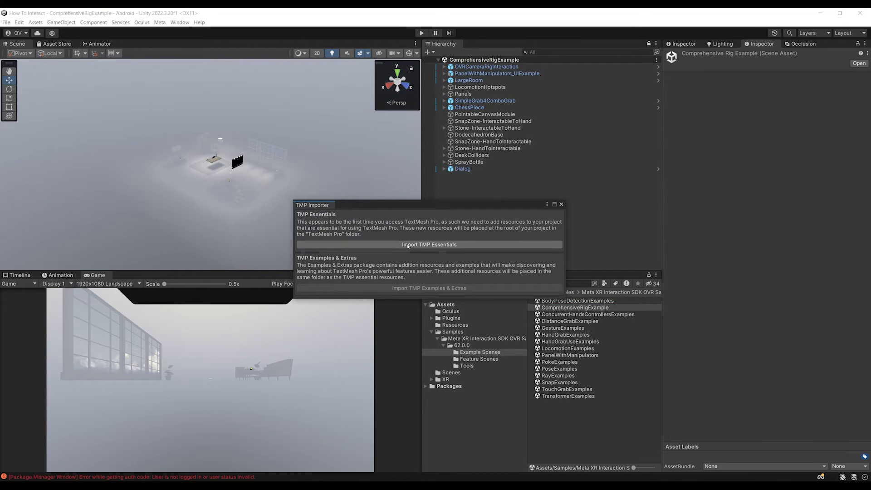
- Import TextMesh Pro essential resources and close the importer to reveal the desk and panels
left_click(429, 245)
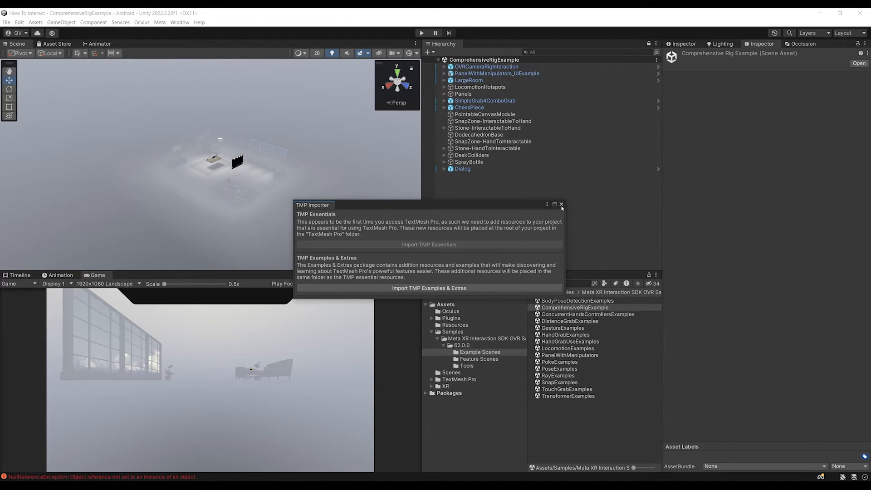
left_click(560, 204)
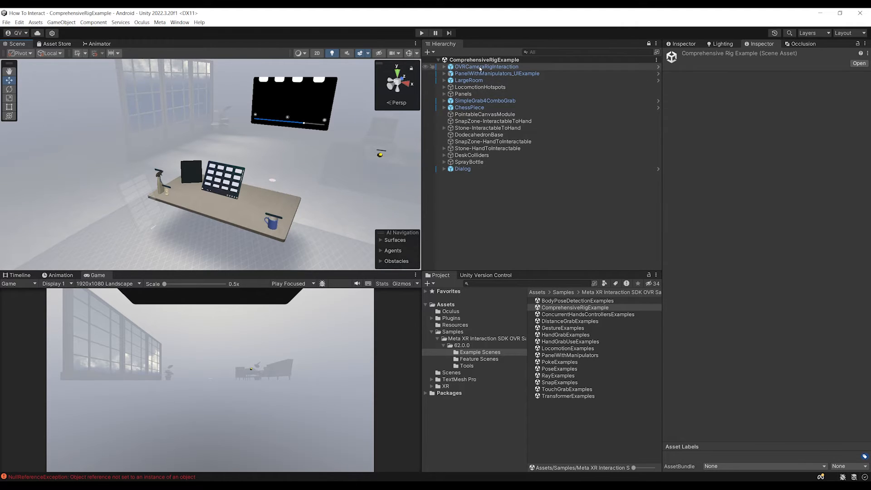
- Expand OVRCameraRigInteraction, select OVRCameraRig, and expand OVRInteractionComprehensive
left_click(483, 66)
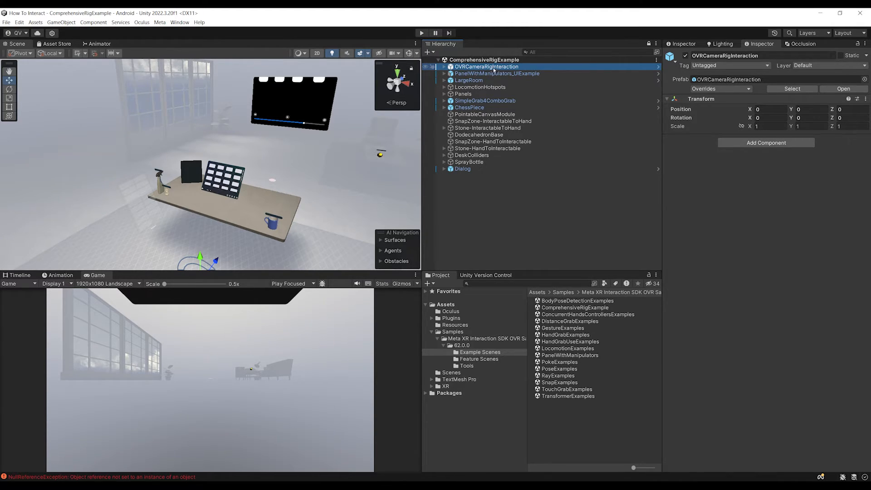
left_click(444, 67)
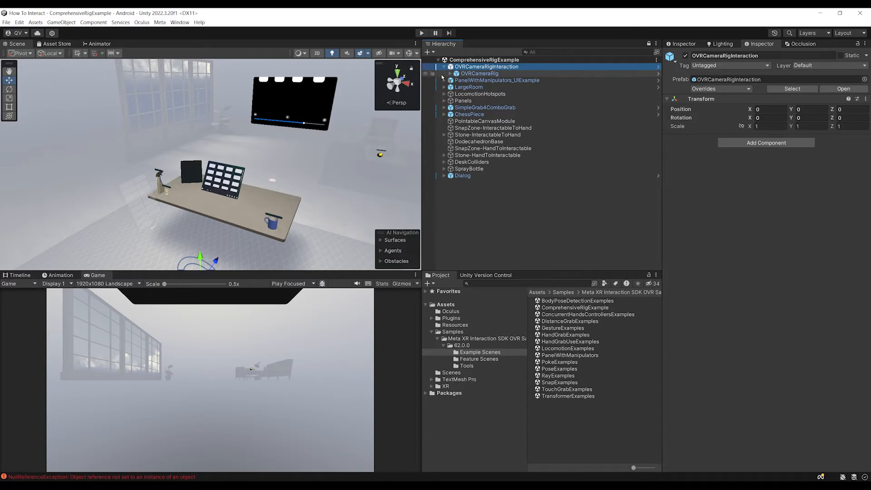
left_click(480, 73)
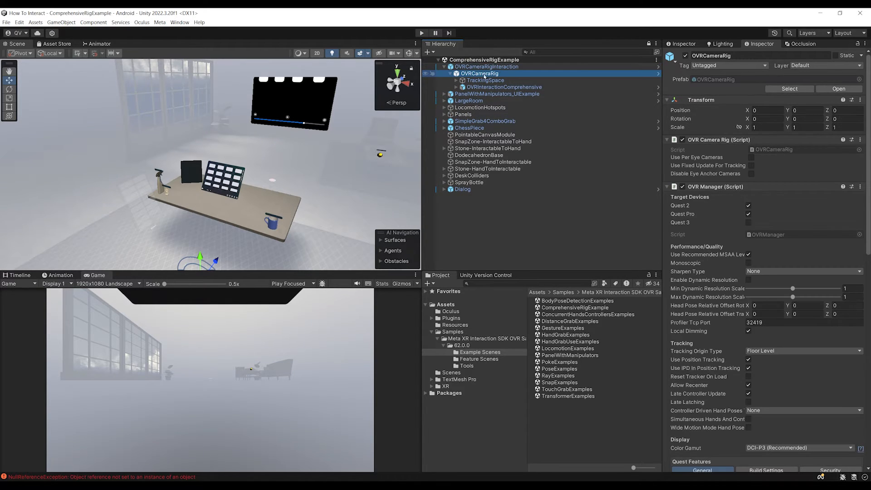
left_click(504, 87)
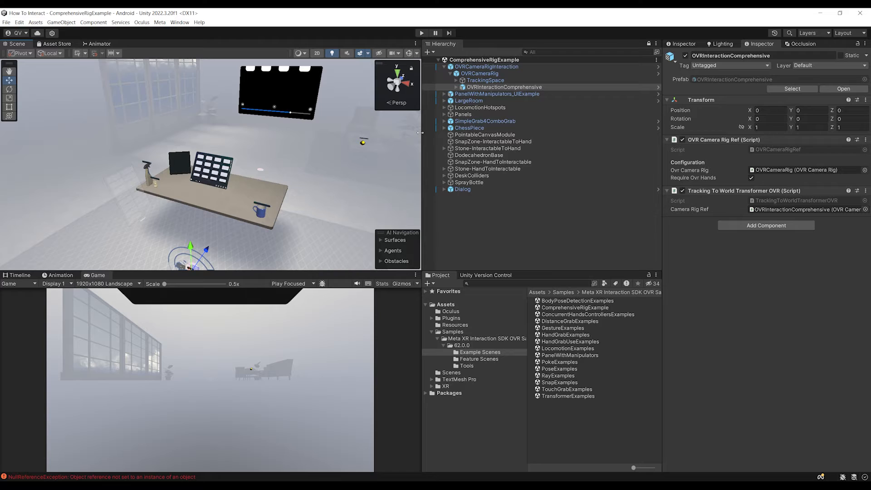
left_click(455, 86)
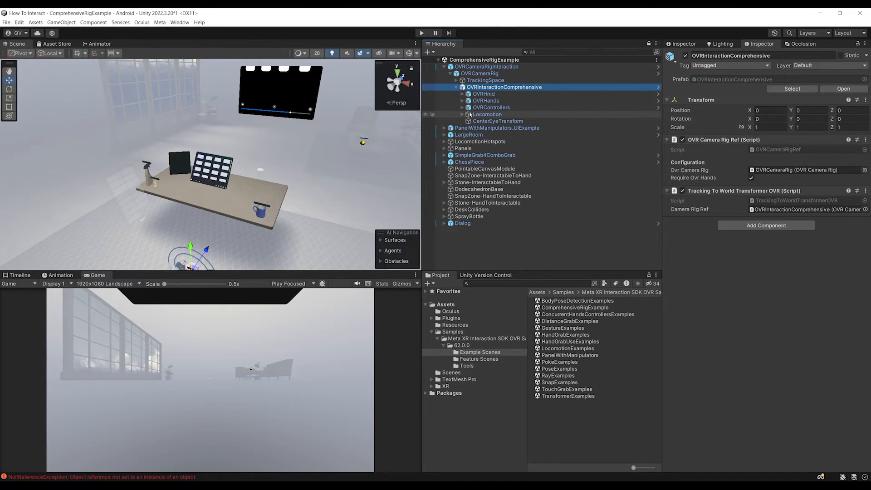
- Compare OVRHands and OVRControllers in the Inspector, then expand OVRHands
left_click(486, 101)
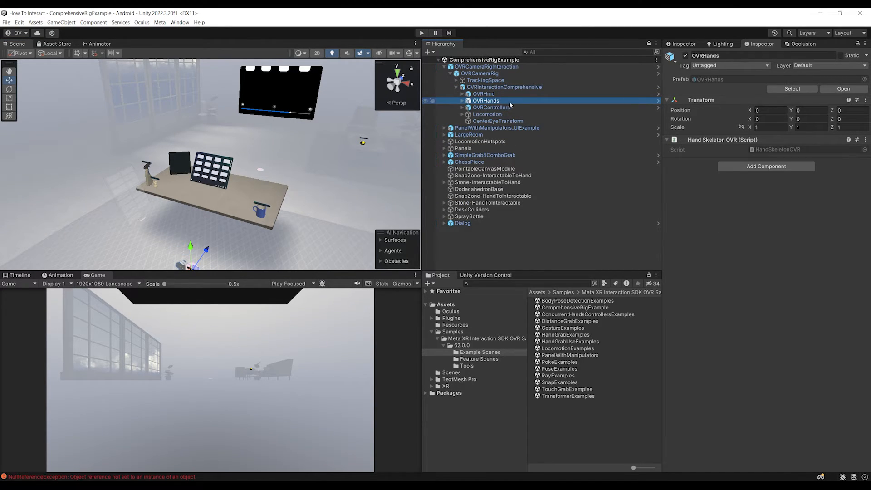
left_click(491, 107)
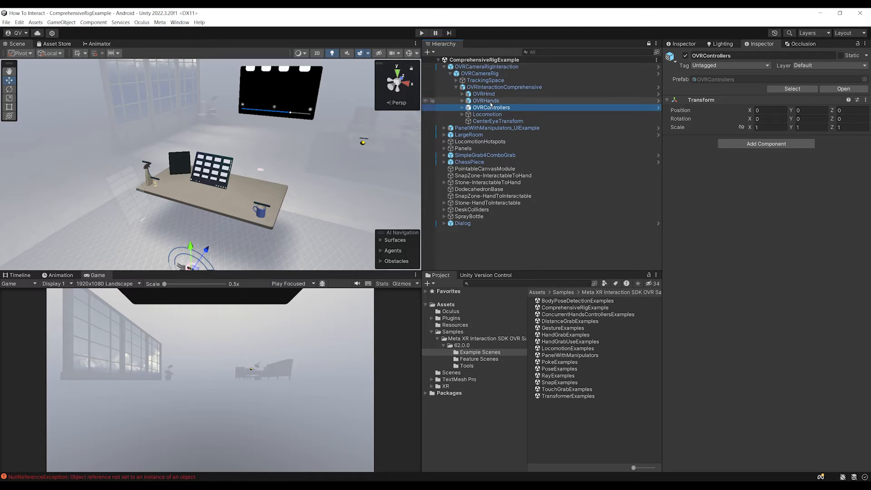
left_click(484, 100)
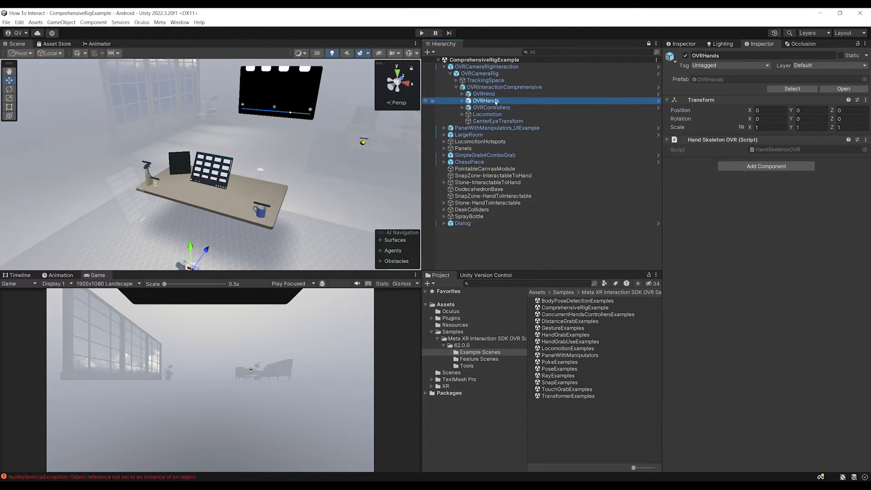
left_click(489, 107)
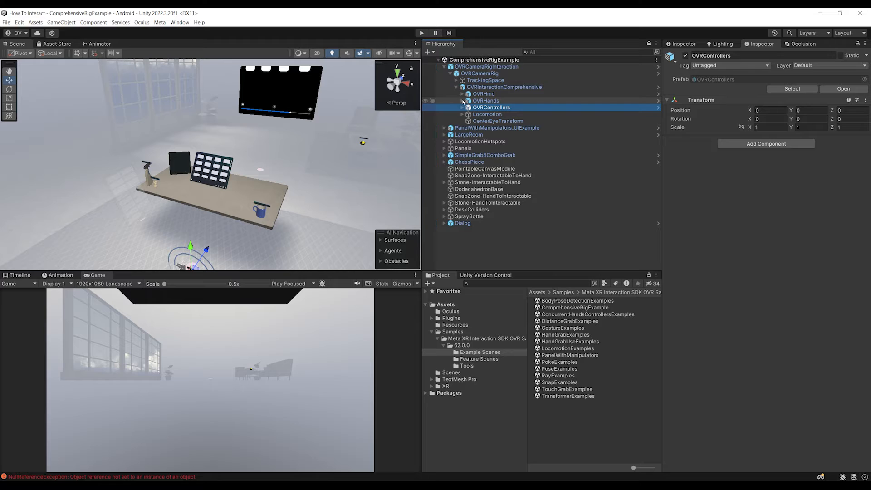
left_click(464, 100)
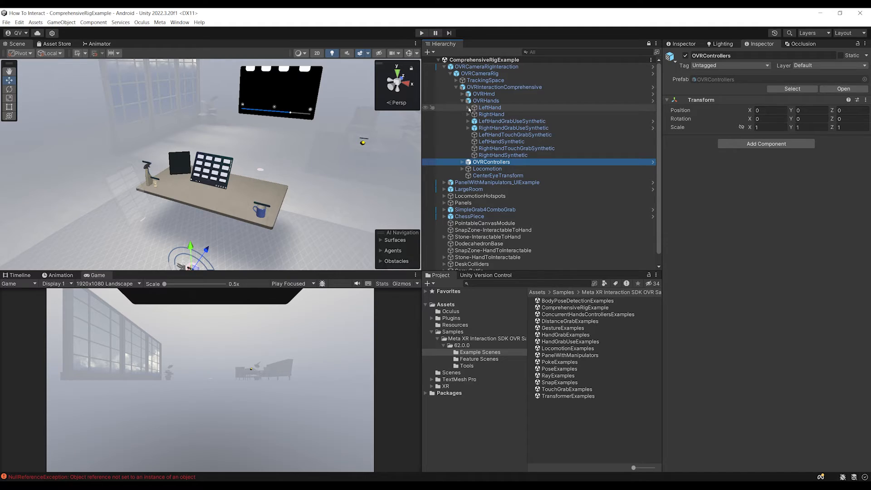
- Expand LeftHand's interactors and inspect the poke, grab and ray interactors
left_click(467, 107)
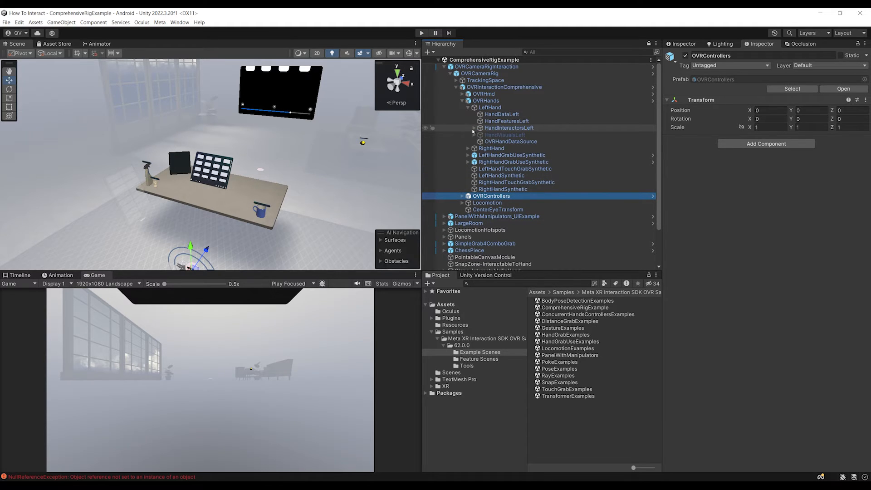
left_click(468, 128)
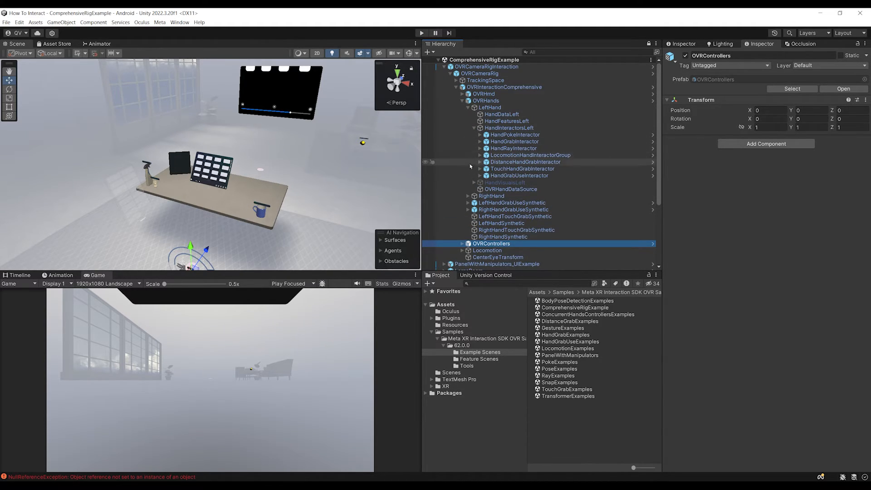
left_click(514, 134)
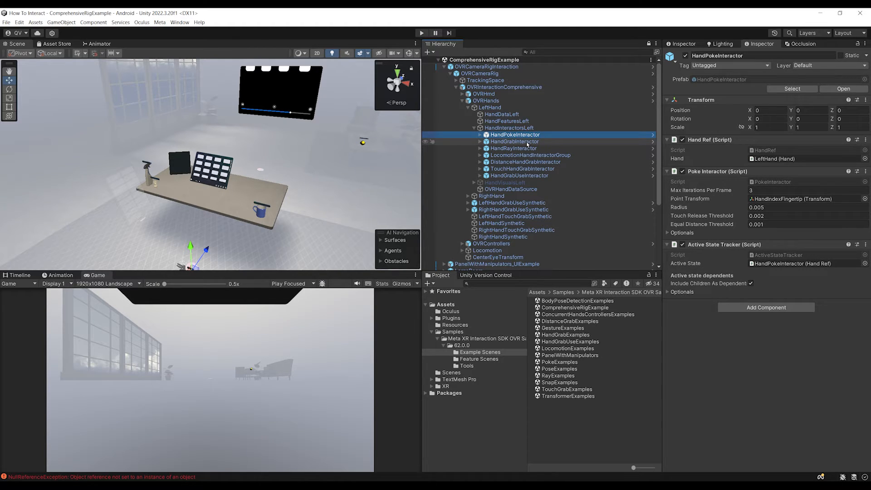
left_click(514, 141)
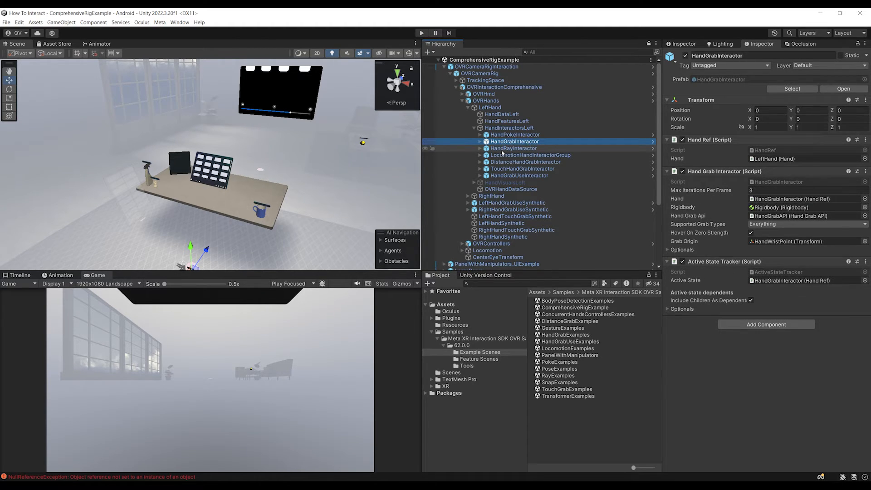
left_click(513, 148)
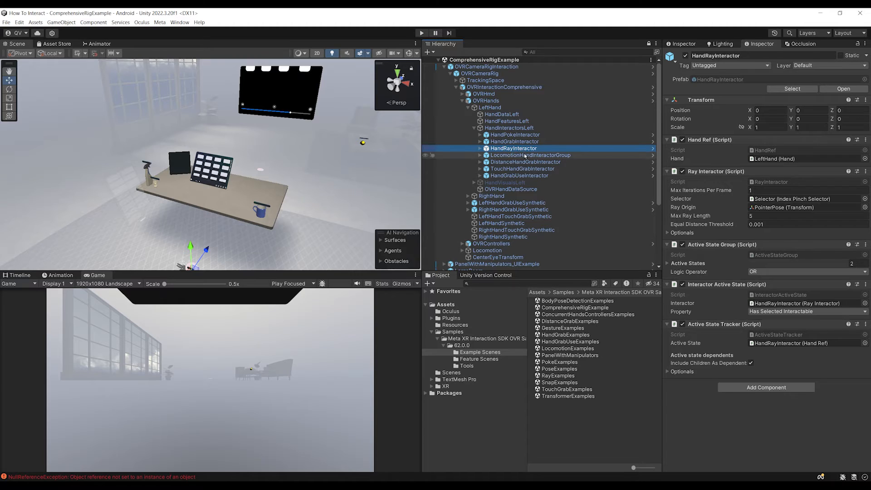
- Inspect the locomotion, distance grab, touch grab and grab use interactors, then HandInteractorsRight
left_click(531, 154)
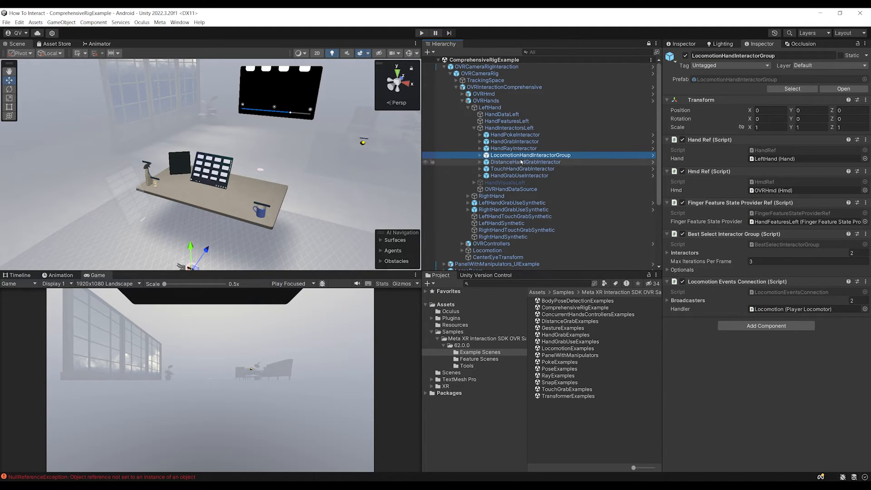
left_click(473, 155)
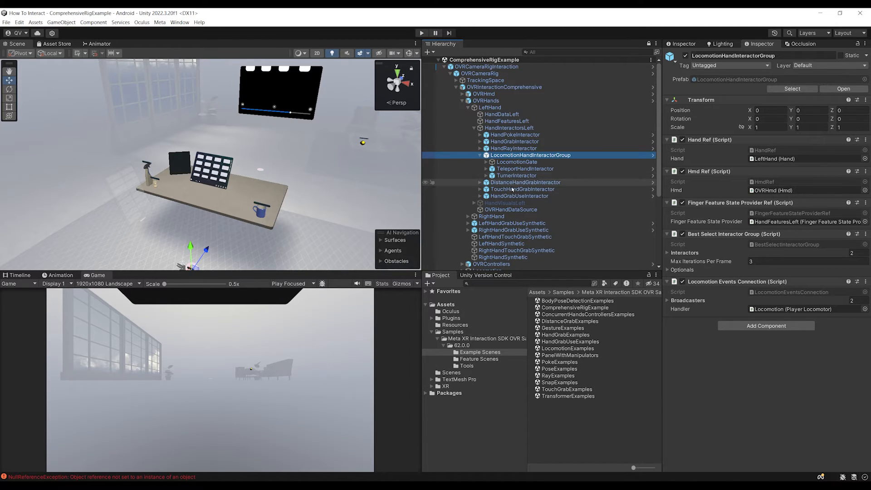
left_click(524, 182)
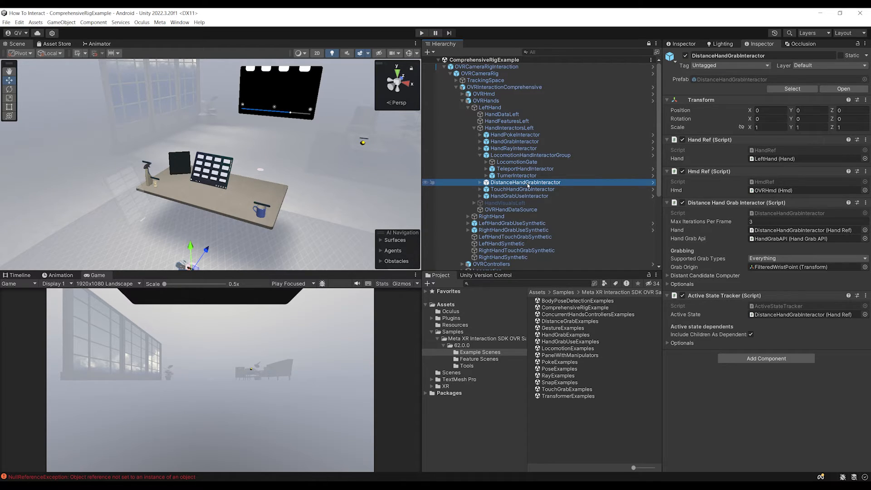
left_click(522, 189)
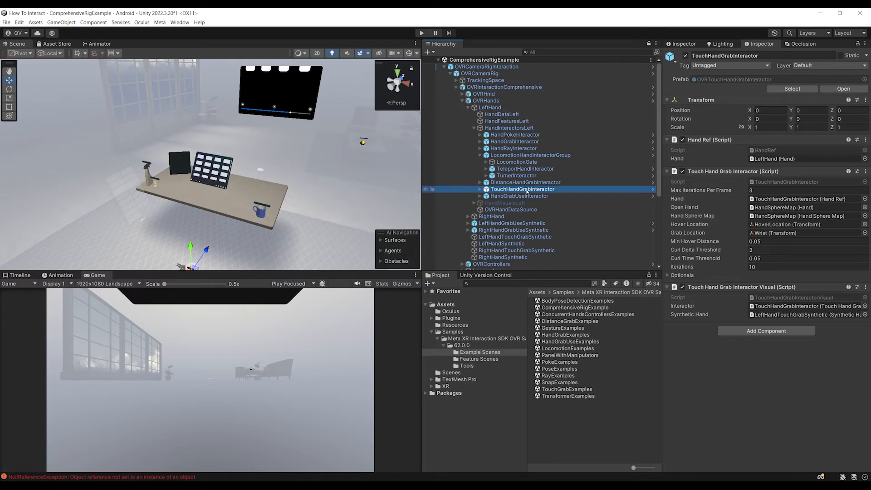
left_click(518, 196)
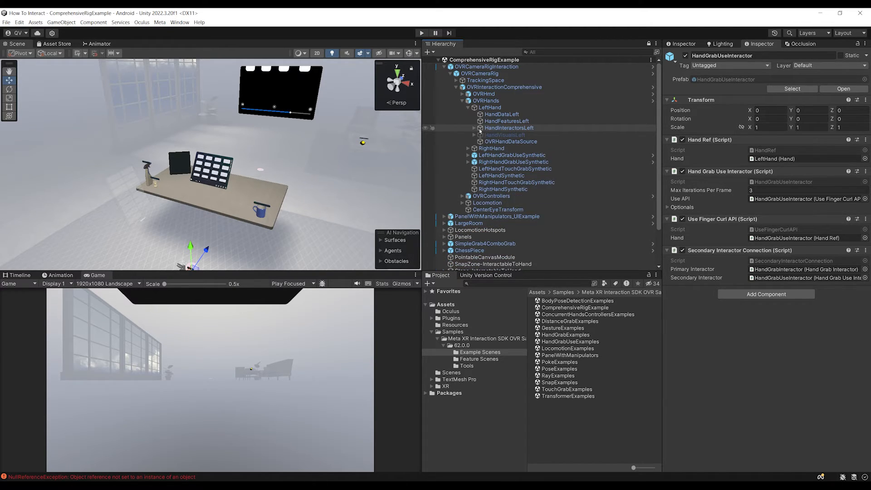
left_click(489, 107)
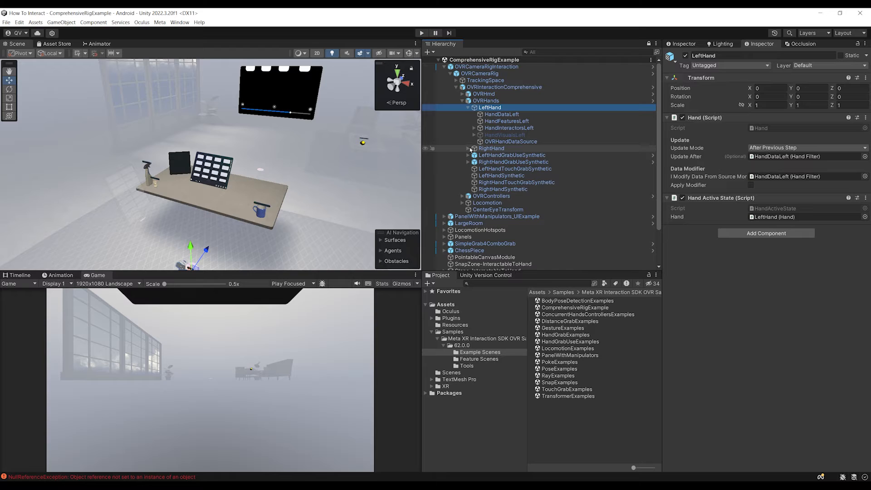
left_click(510, 169)
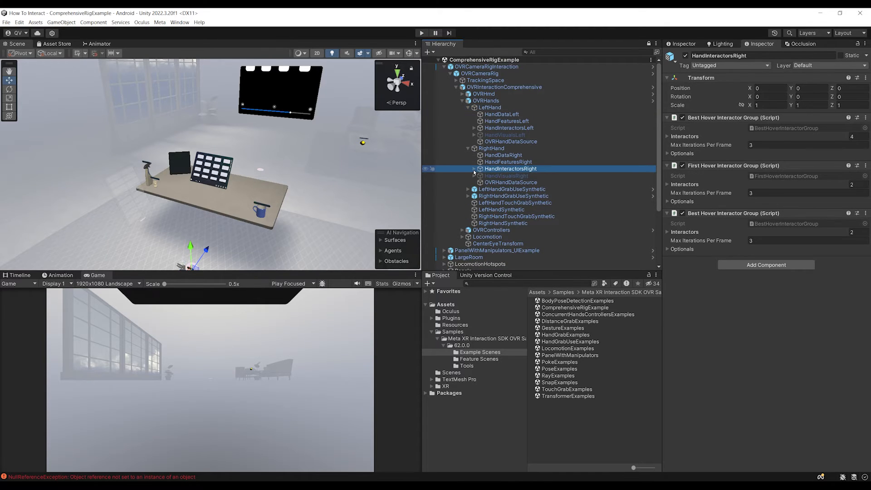
- Peek at LeftController's interactors, collapse OVRControllers, and reselect OVRInteractionComprehensive
left_click(469, 148)
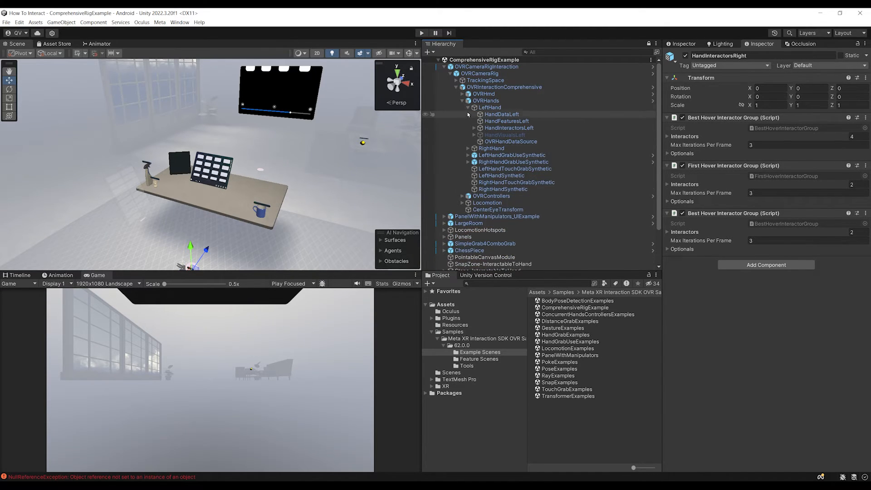
left_click(469, 107)
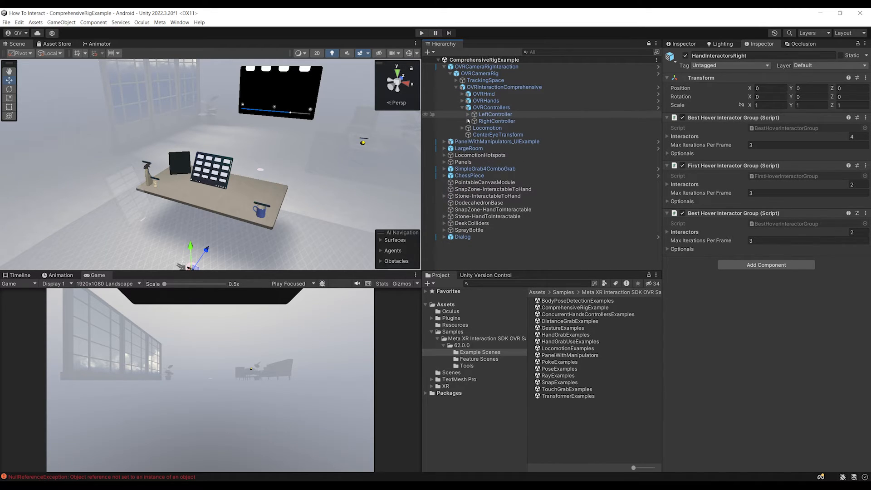
left_click(469, 113)
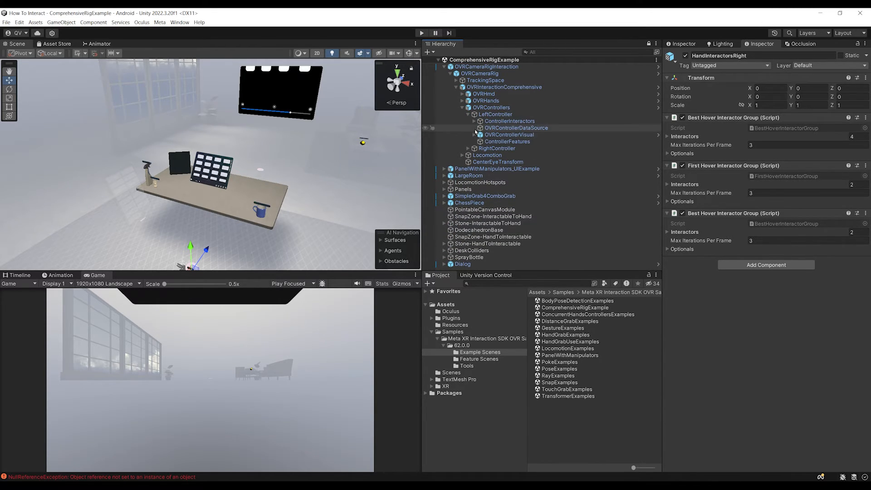
left_click(484, 121)
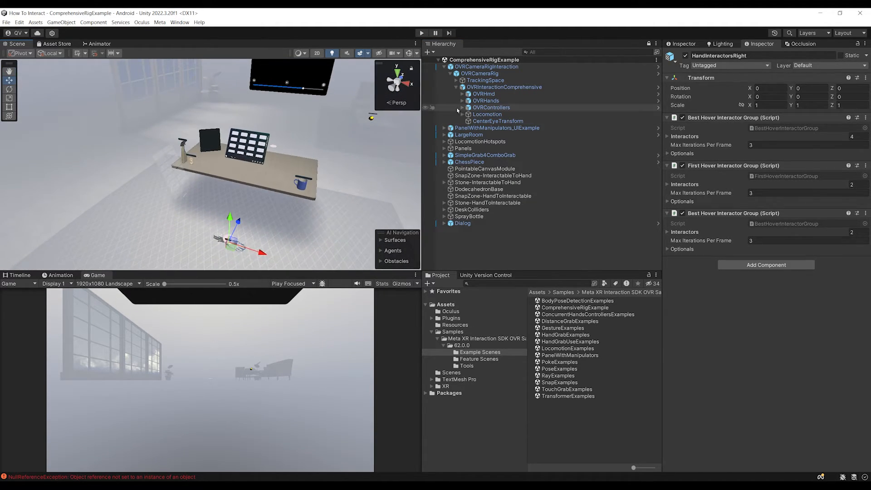
left_click(504, 86)
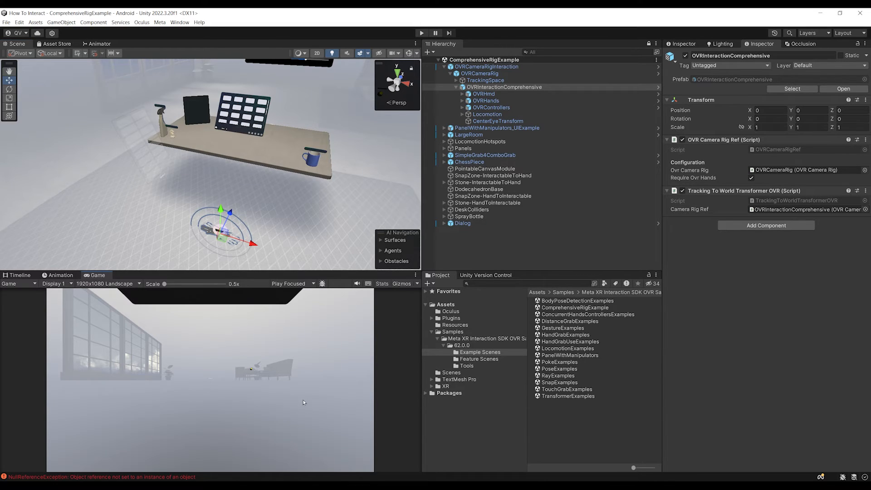
left_click(504, 87)
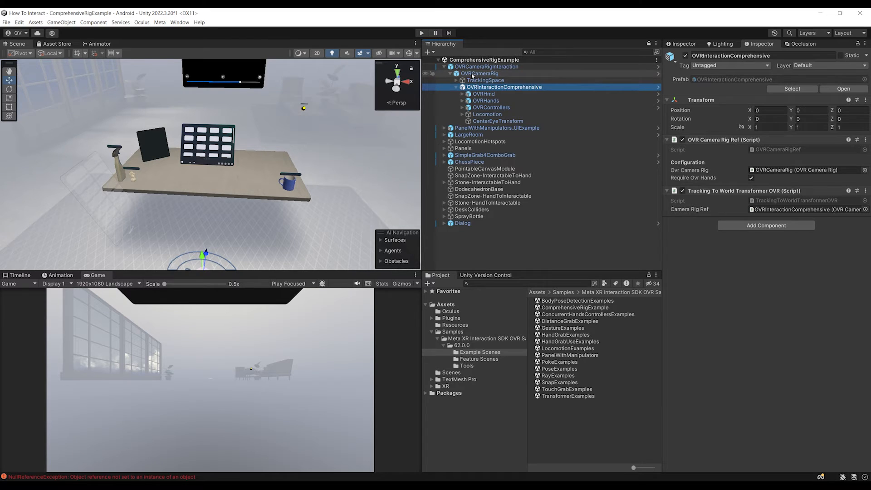
- On OVRCameraRig's OVR Manager, set Controllers And Hands support with HIGH tracking frequency
left_click(478, 73)
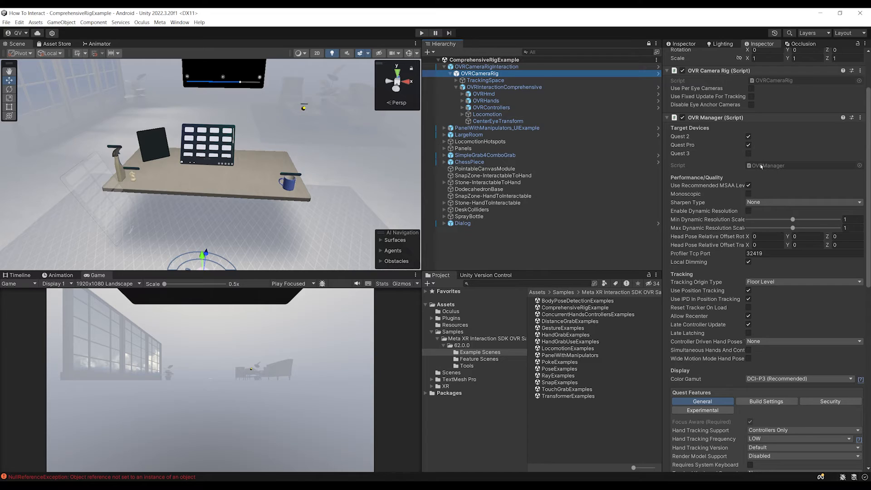
mouse_move(762, 194)
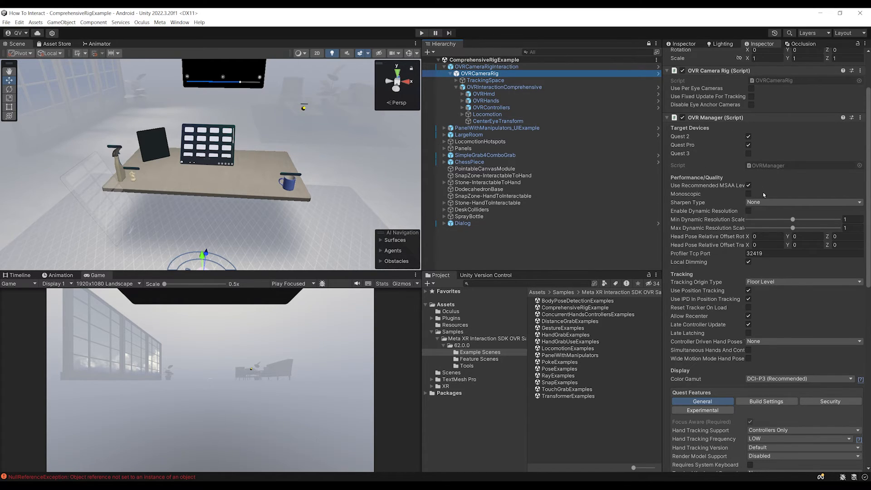
mouse_move(680, 158)
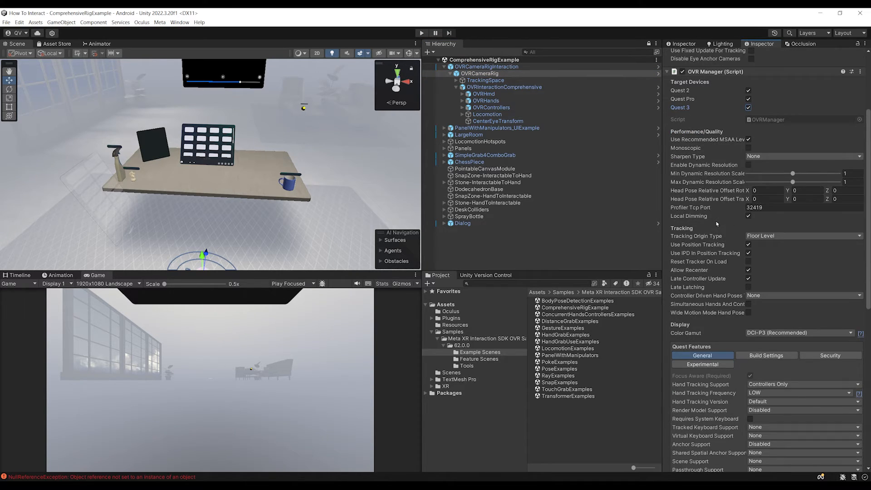
scroll("down", 3)
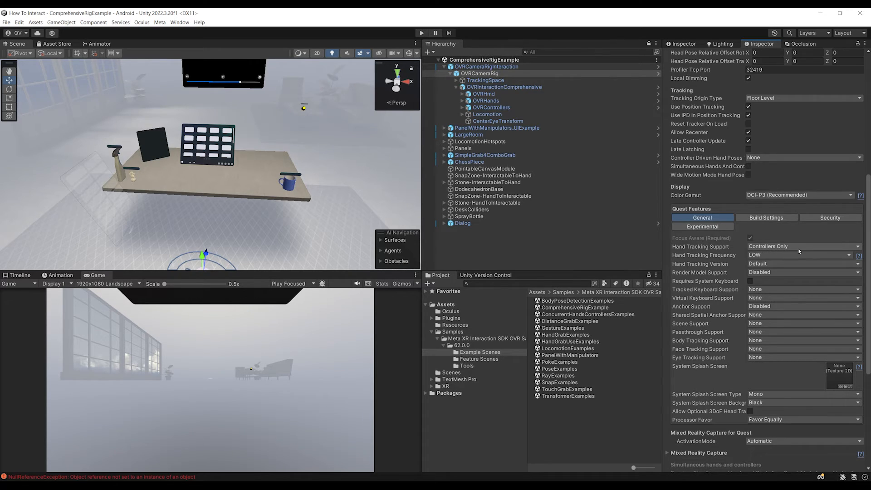
left_click(803, 246)
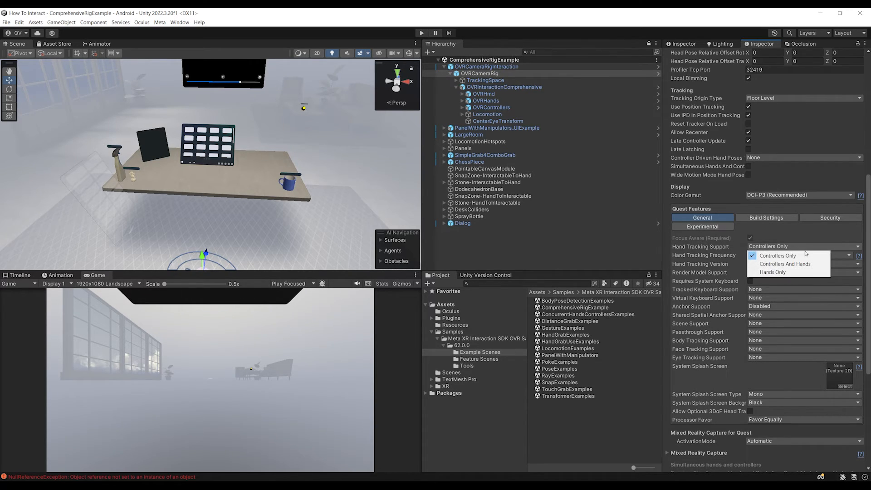
left_click(784, 263)
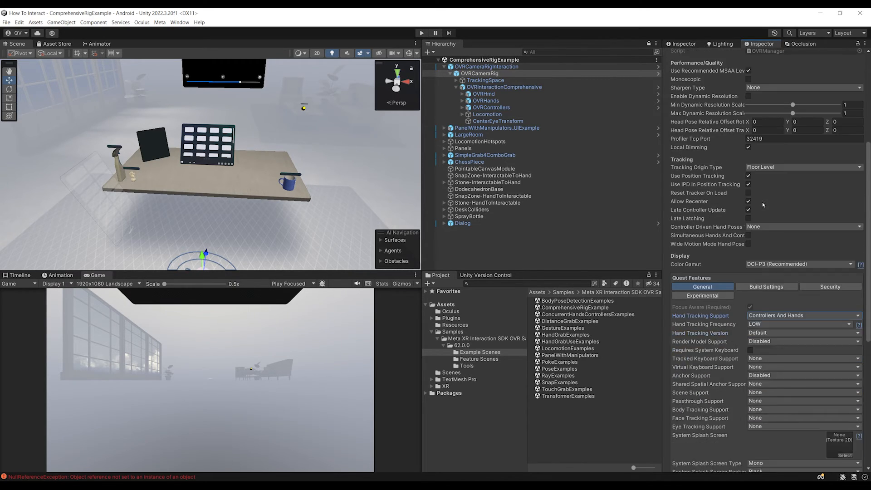
scroll("down", 3)
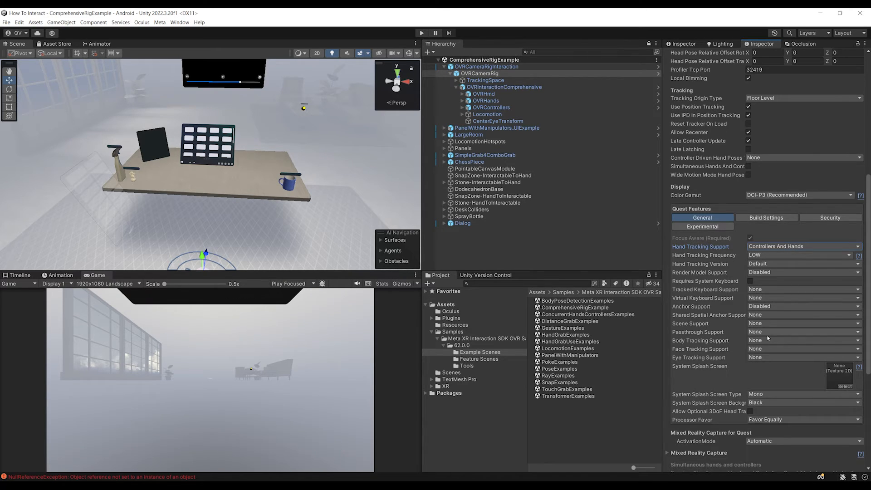
scroll("down", 3)
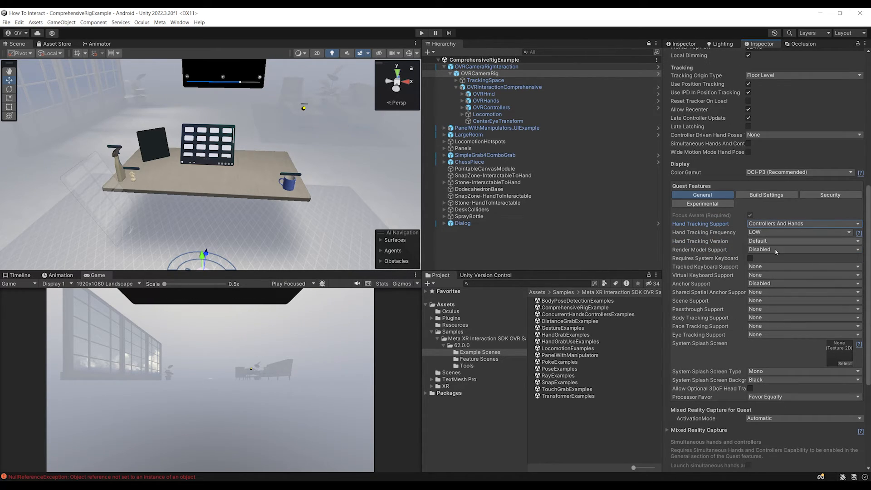
mouse_move(706, 258)
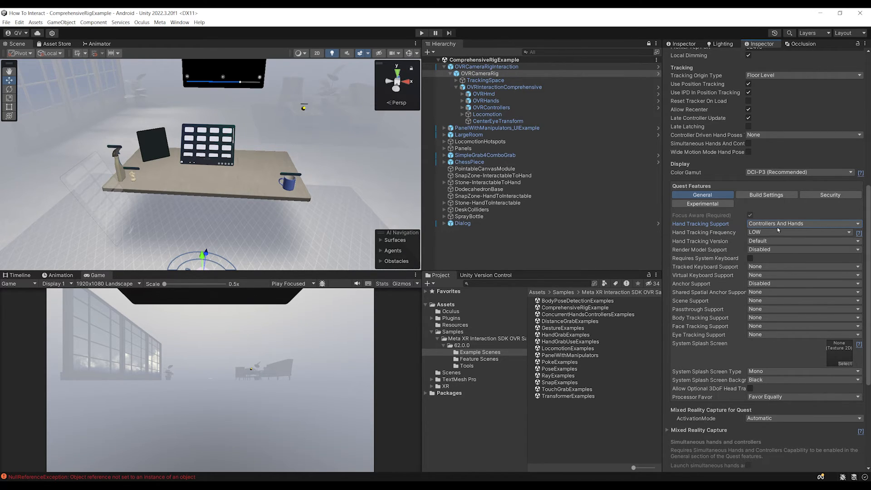
mouse_move(770, 229)
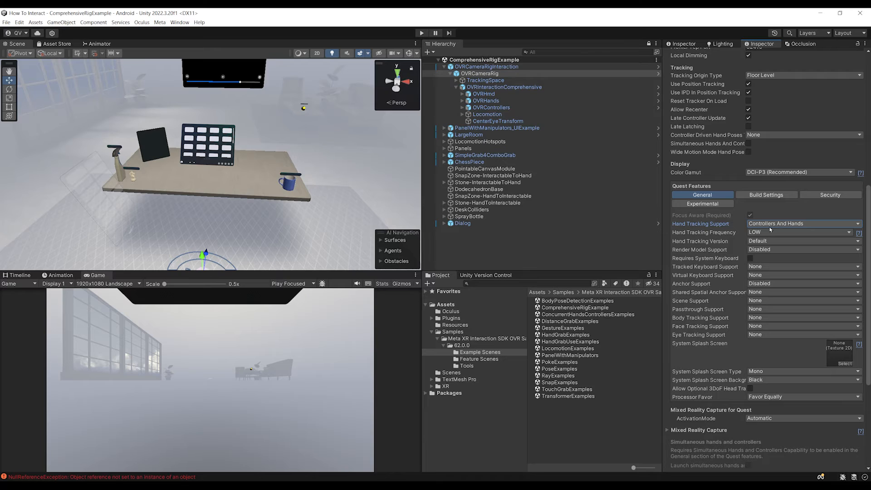
left_click(804, 232)
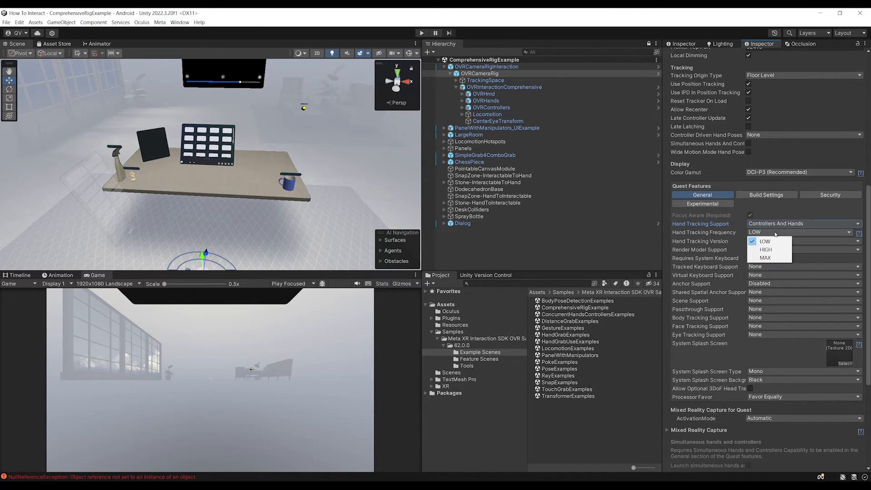
left_click(764, 249)
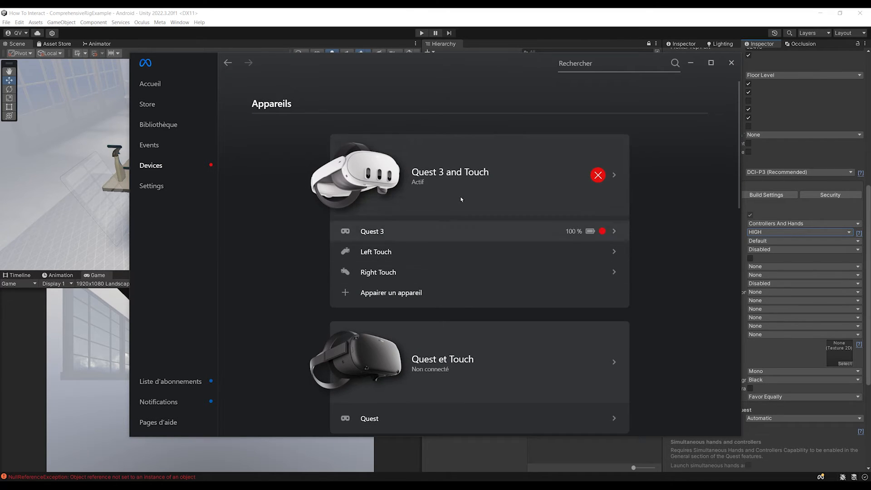
mouse_move(472, 197)
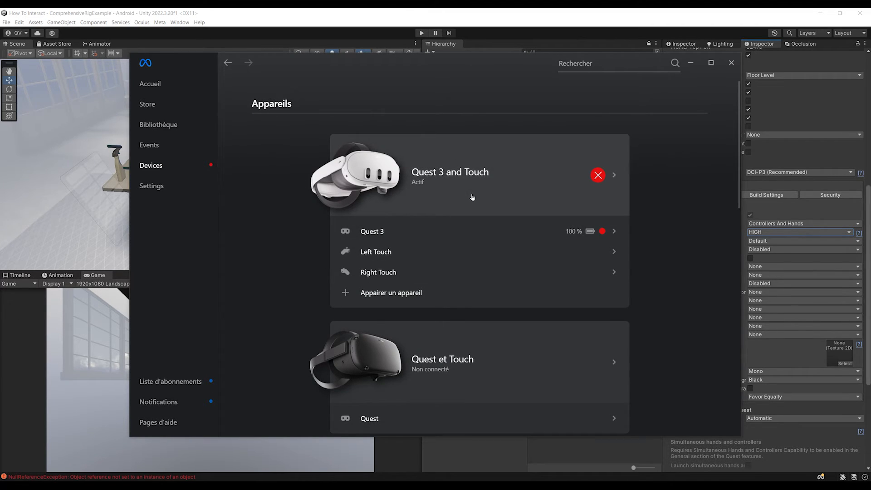
- Confirm Quest 3 shows as active in Meta Quest Link and close the device overview
left_click(731, 62)
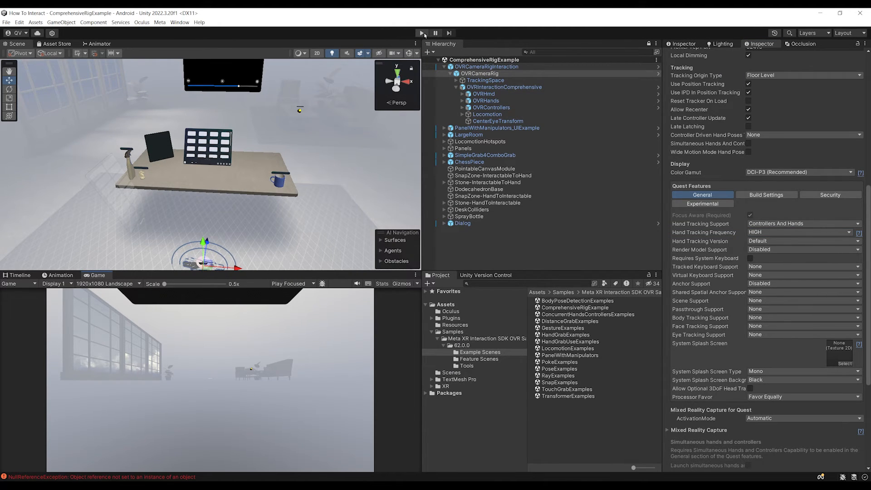
mouse_move(299, 166)
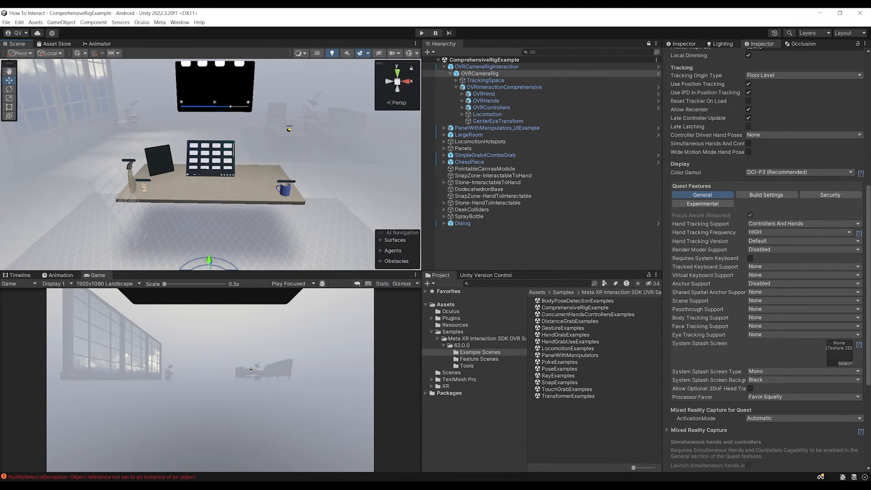
- Play the ComprehensiveRigExample scene in the headset and scrub the video with tracked hands
left_click(420, 33)
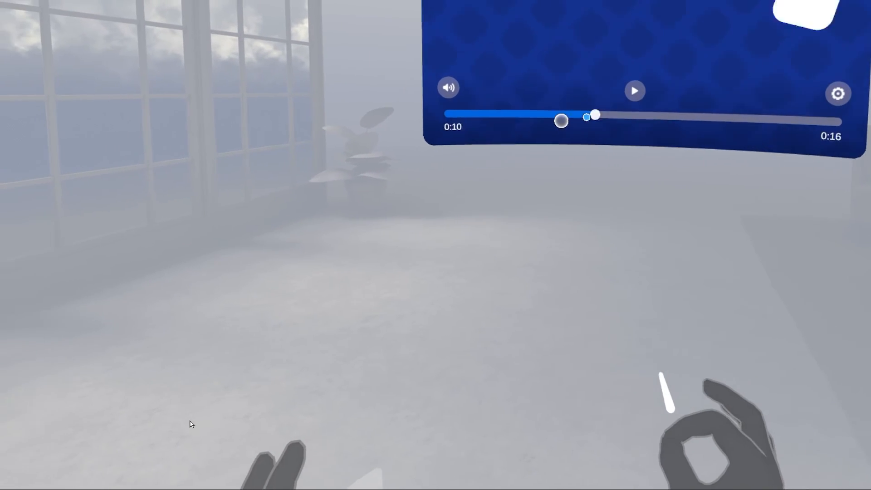
left_click(634, 91)
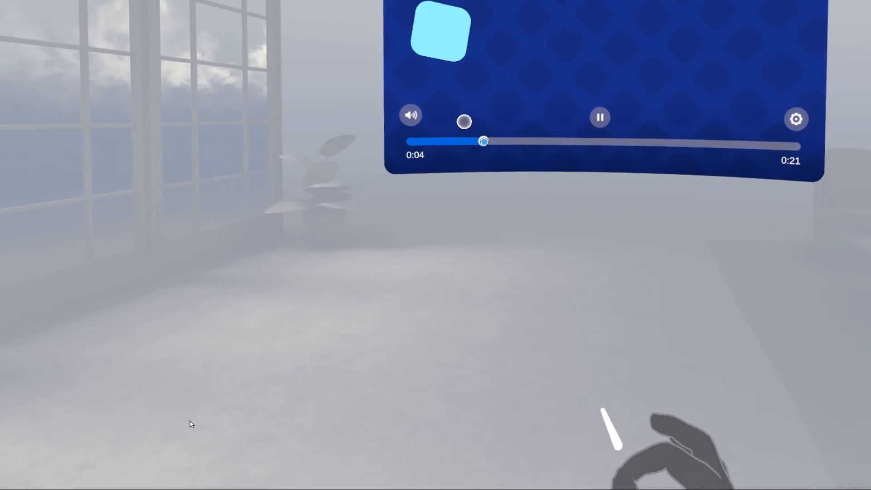
left_click(795, 120)
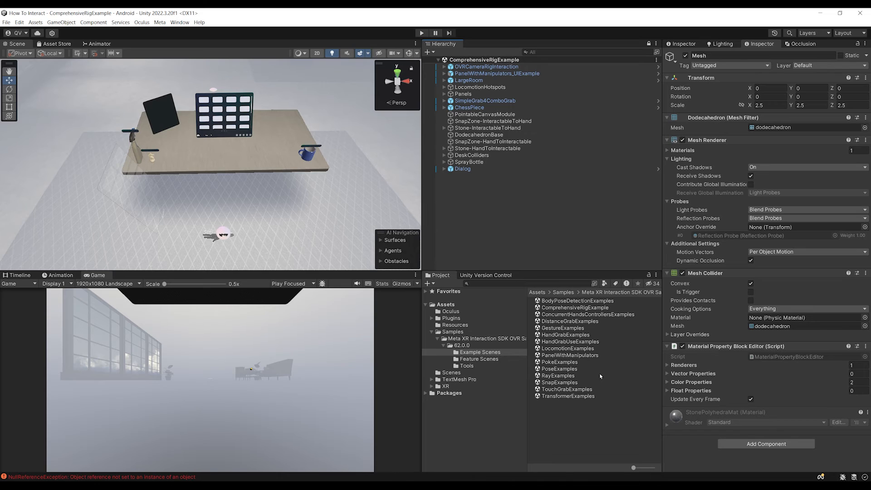
- Browse the sample's Feature Scenes and Tools folders in the Project window
left_click(479, 359)
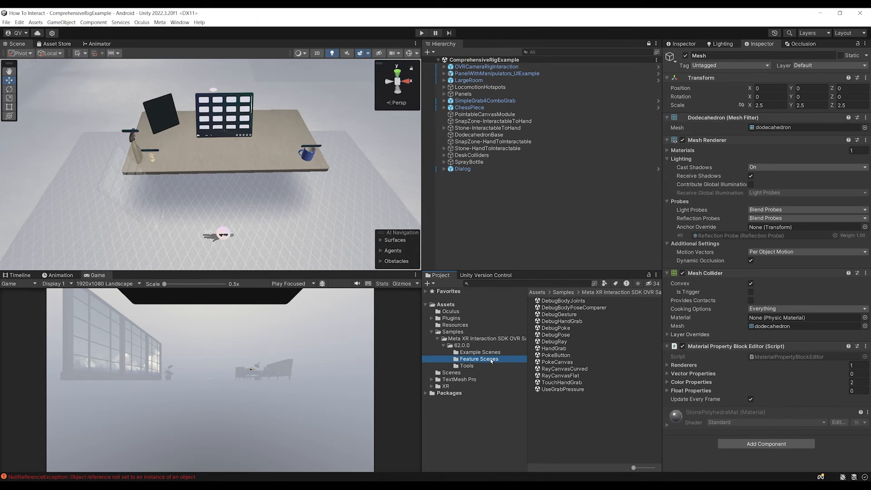
left_click(466, 366)
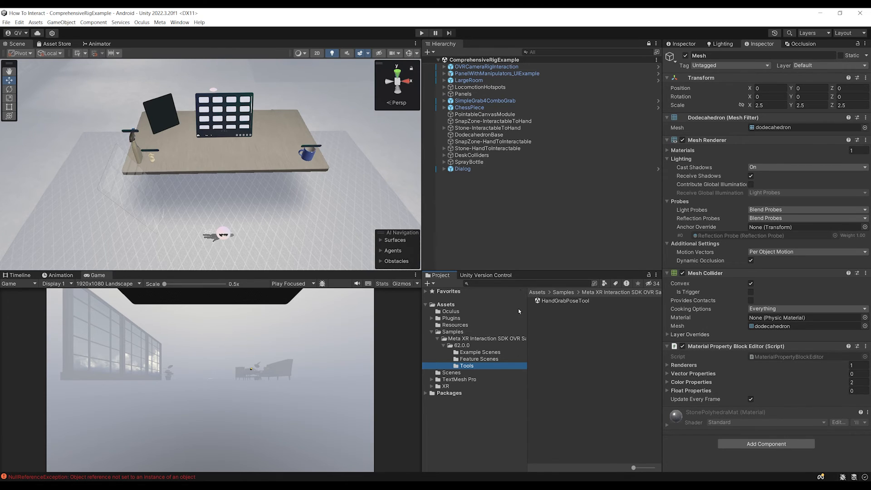
mouse_move(468, 352)
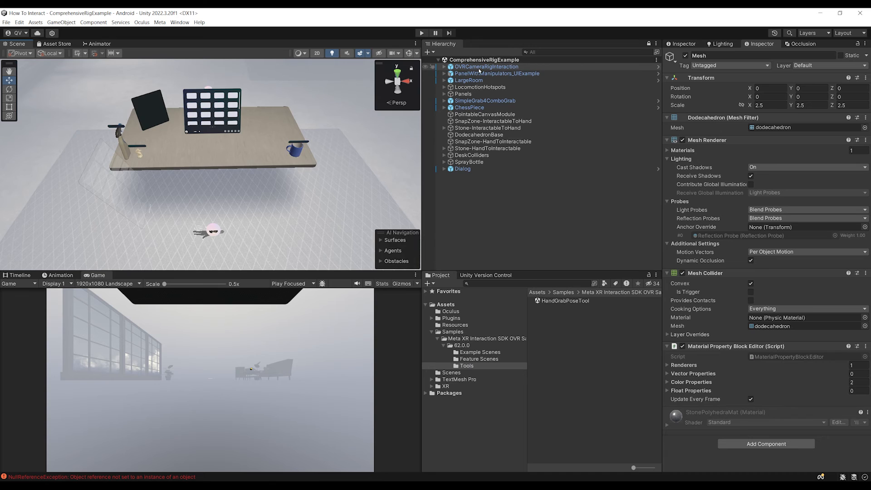
left_click(480, 66)
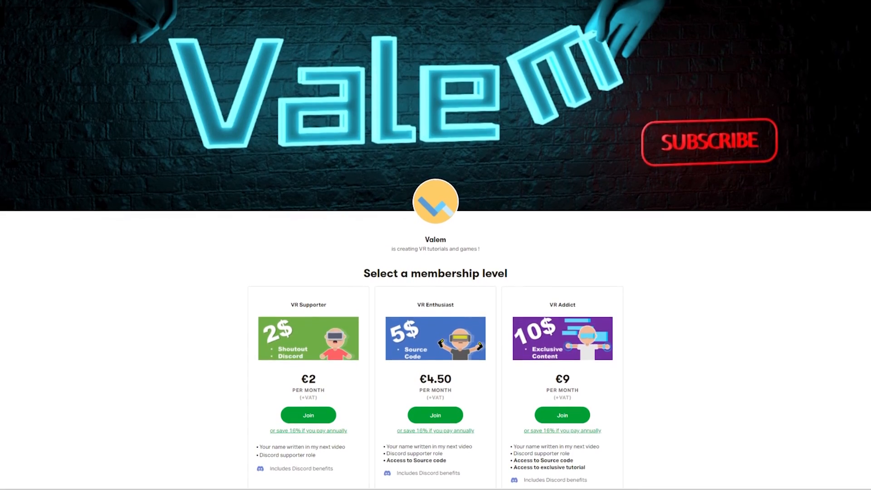
- Scroll Valem's Patreon page to the €2, €4.50 and €9 membership tiers
scroll("down", 3)
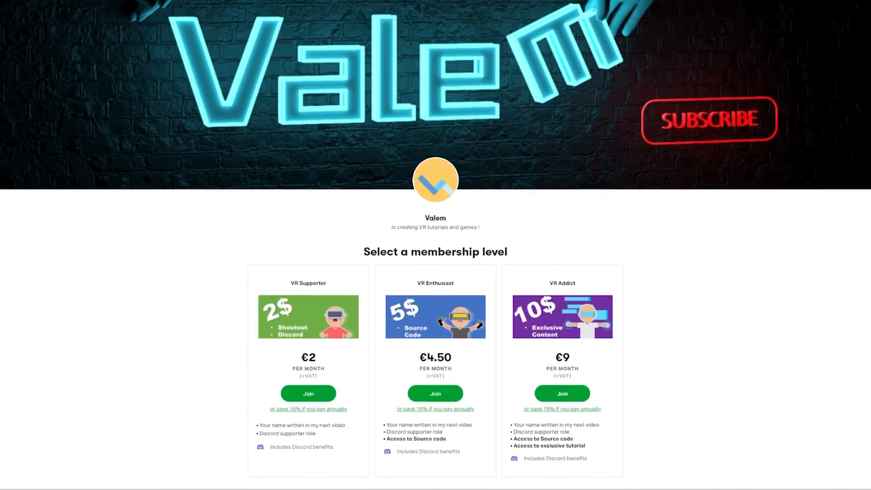